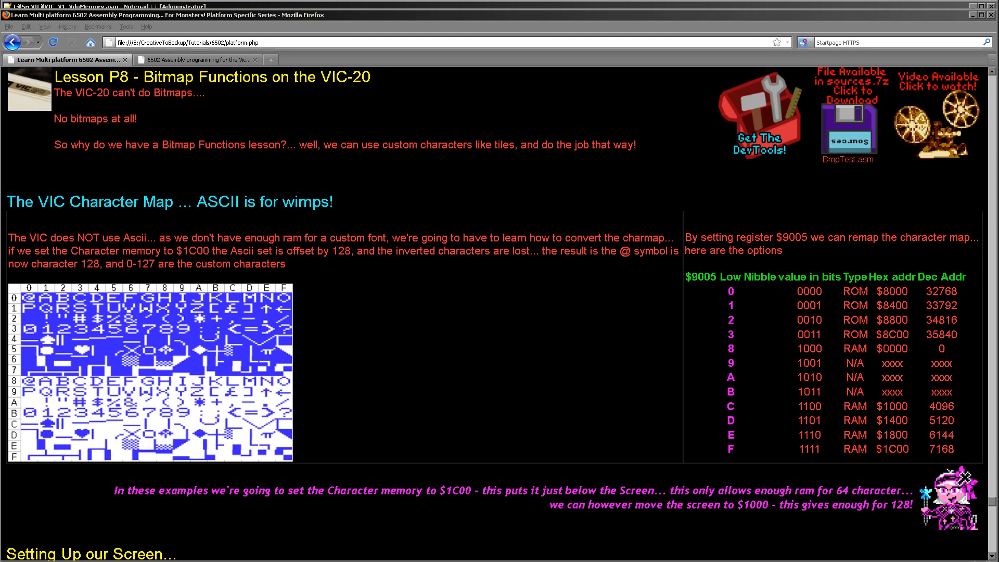
mouse_move(43, 307)
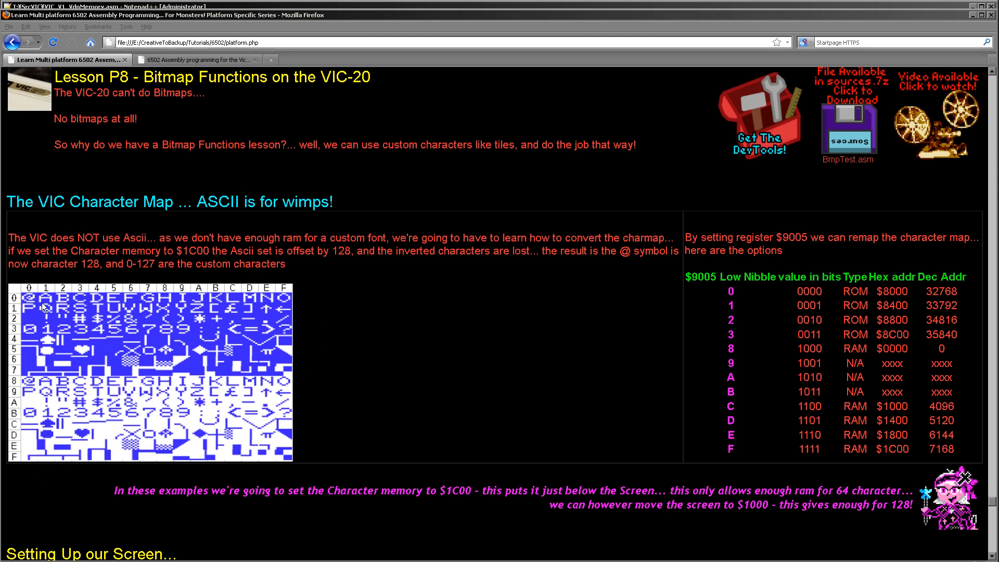
mouse_move(81, 285)
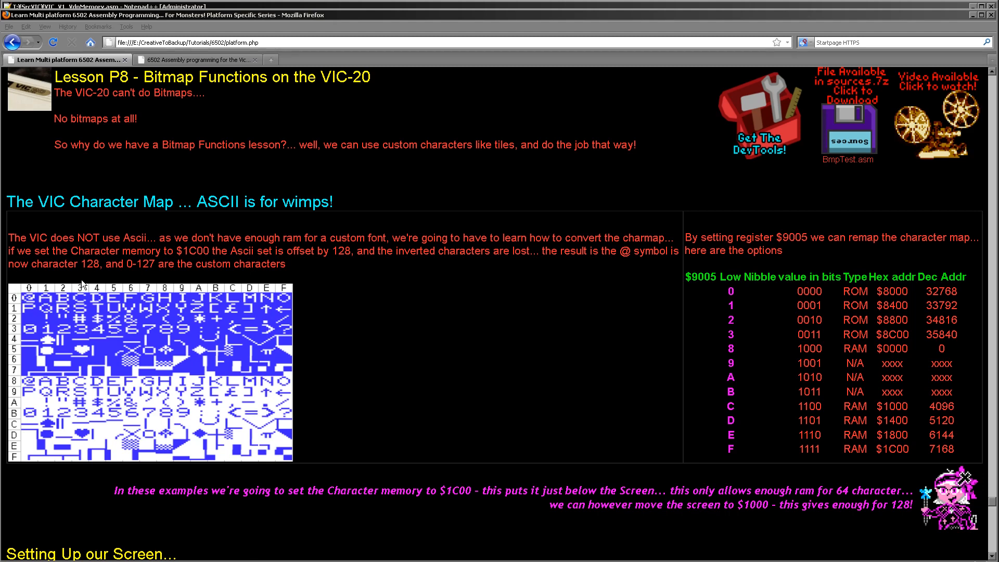
mouse_move(222, 320)
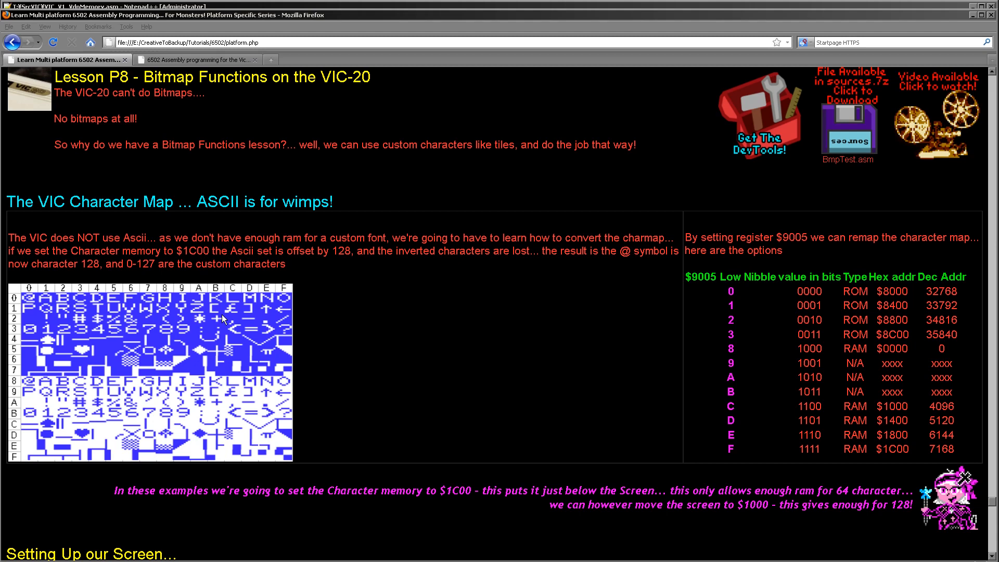
mouse_move(236, 356)
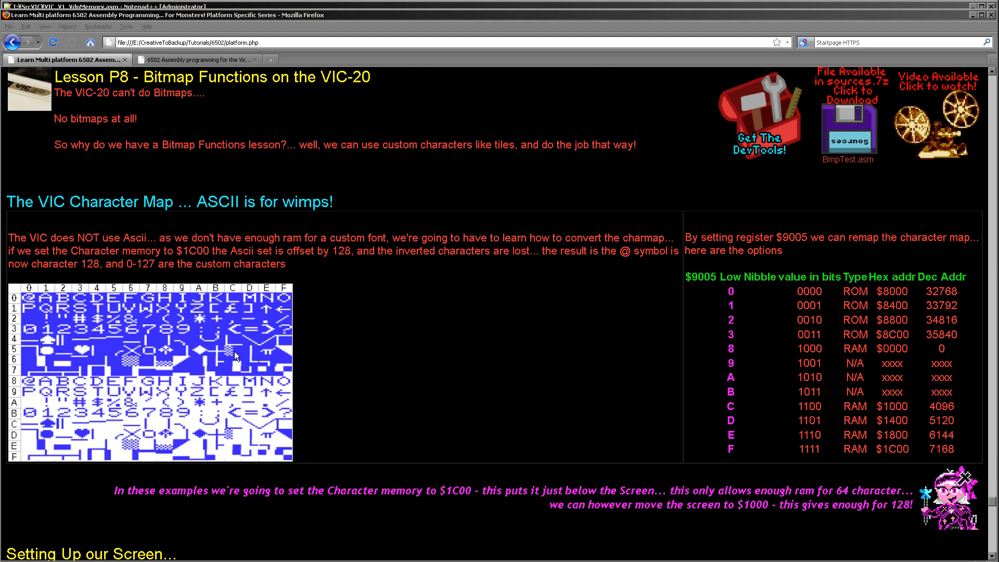
mouse_move(177, 355)
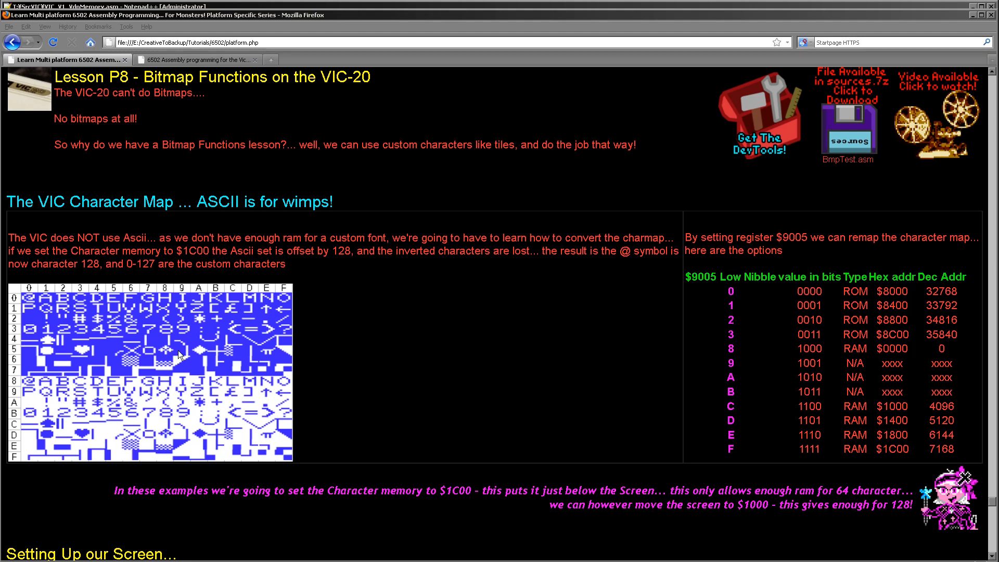
mouse_move(34, 323)
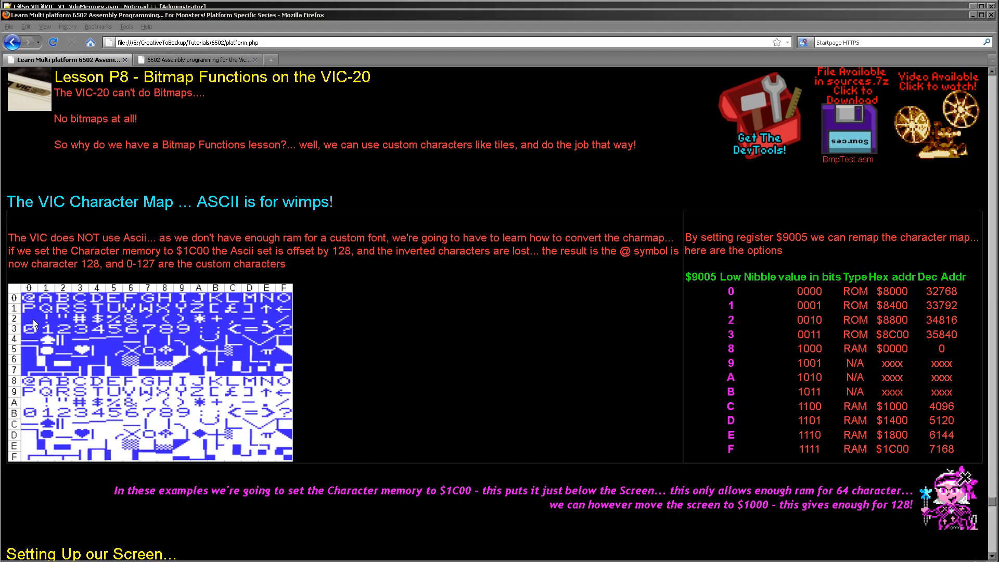
mouse_move(283, 377)
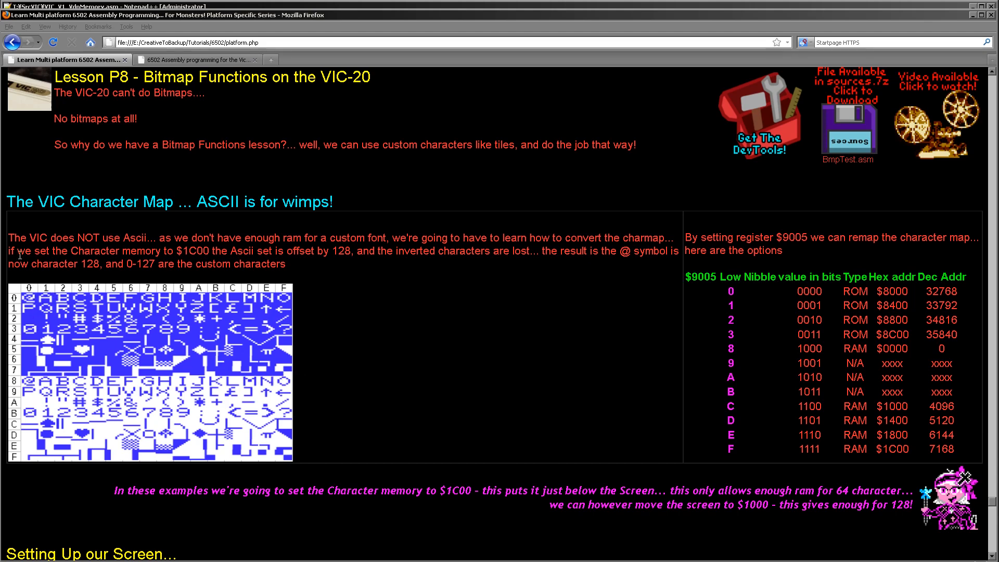
mouse_move(213, 483)
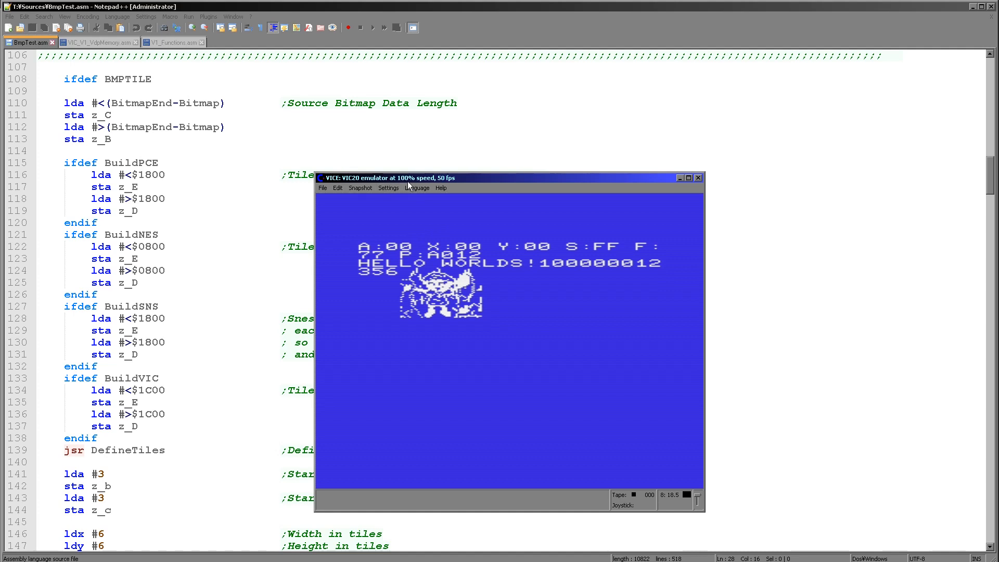
mouse_move(443, 226)
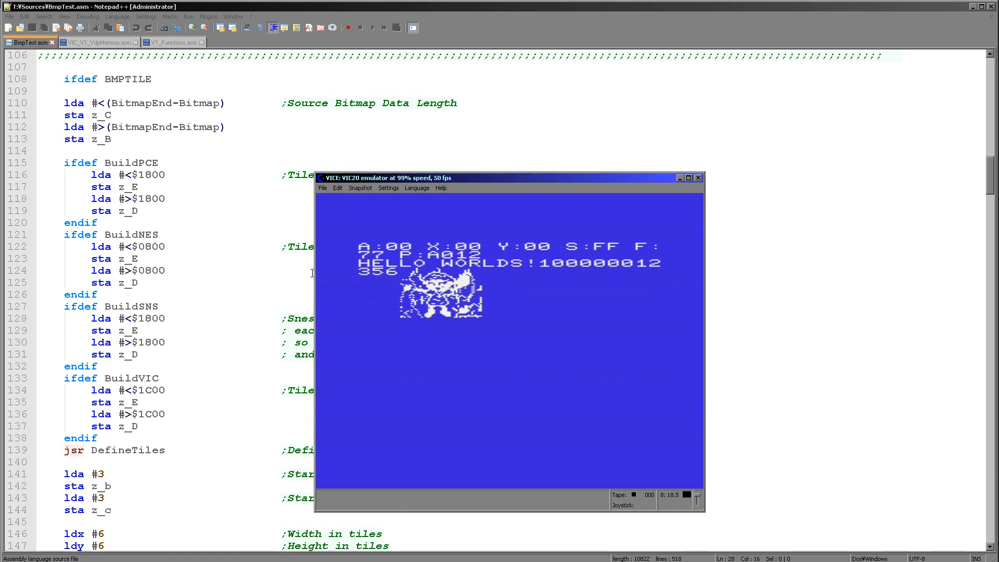
mouse_move(468, 302)
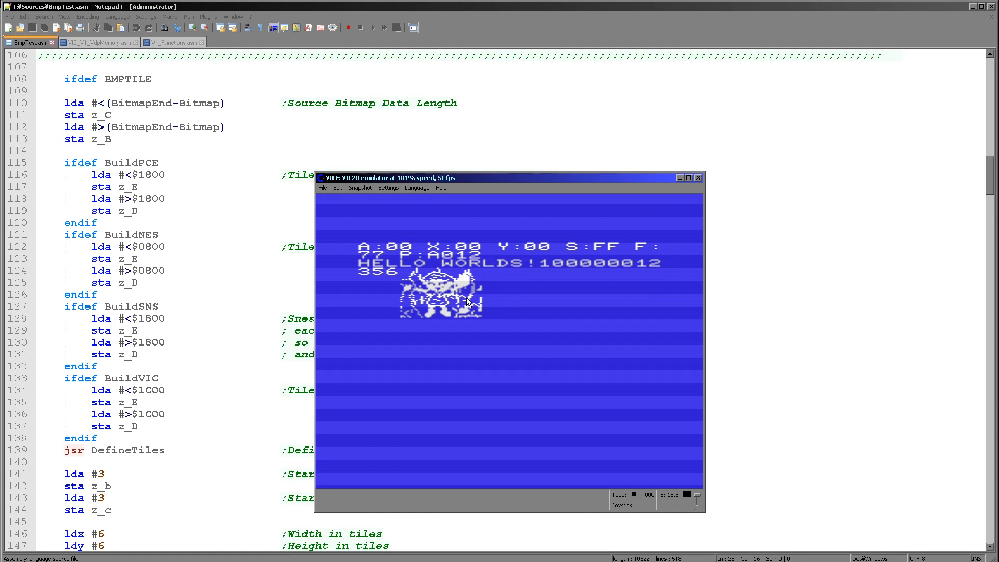
mouse_move(446, 281)
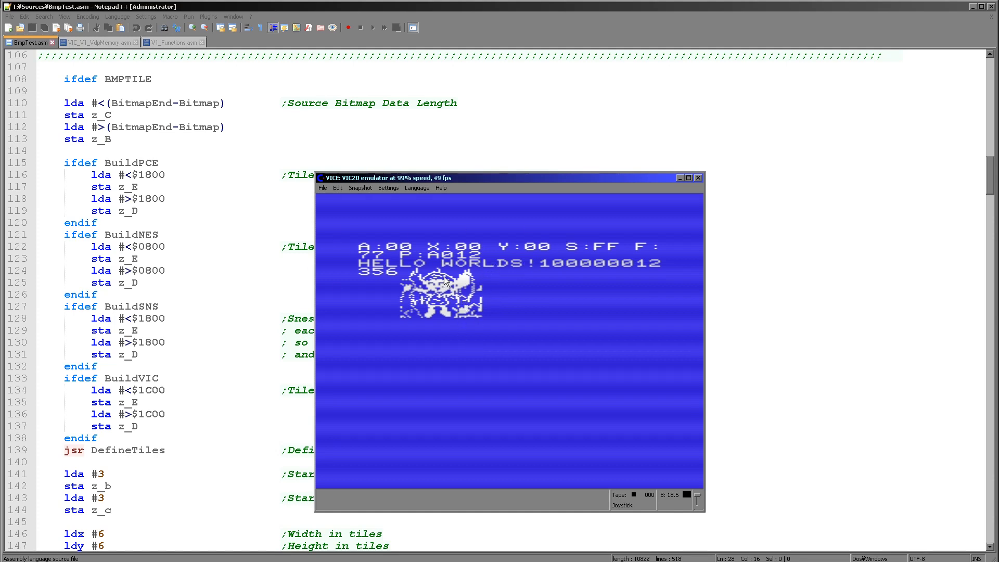
mouse_move(380, 304)
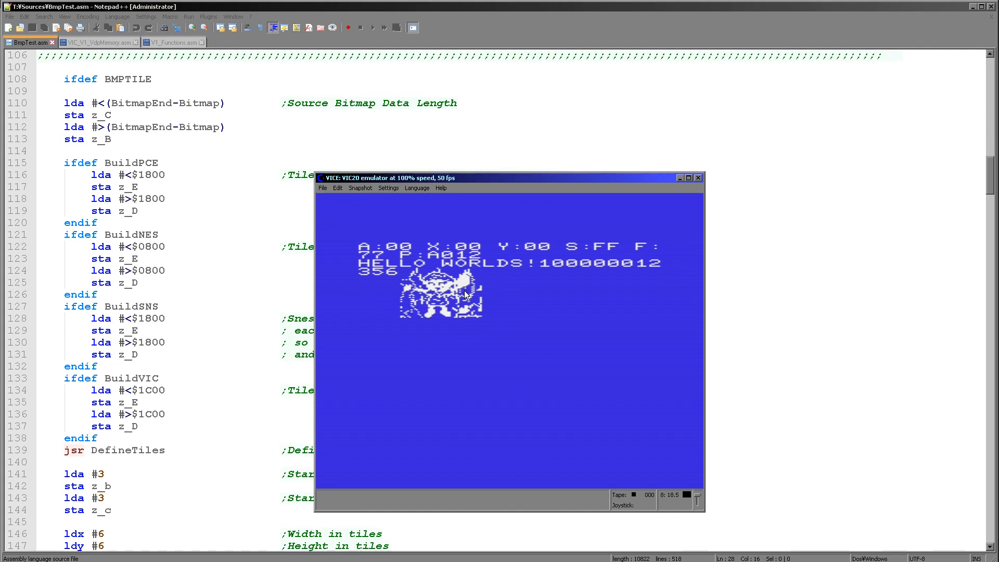
mouse_move(438, 277)
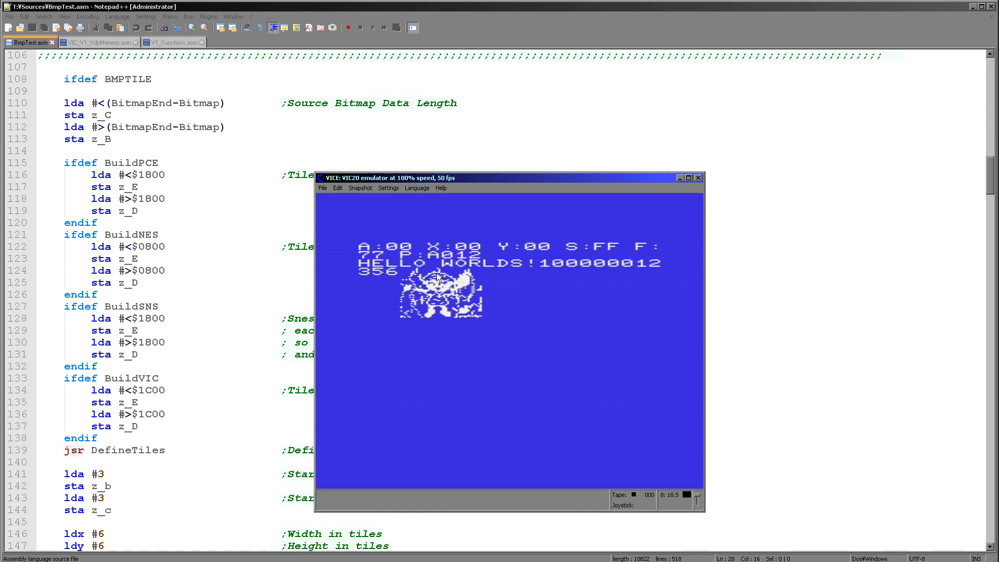
mouse_move(509, 340)
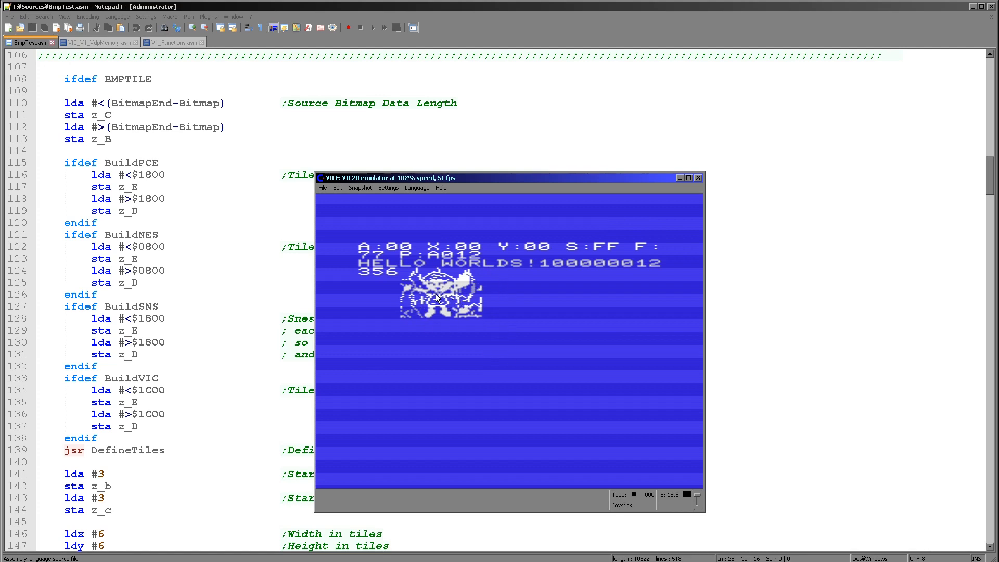
mouse_move(664, 221)
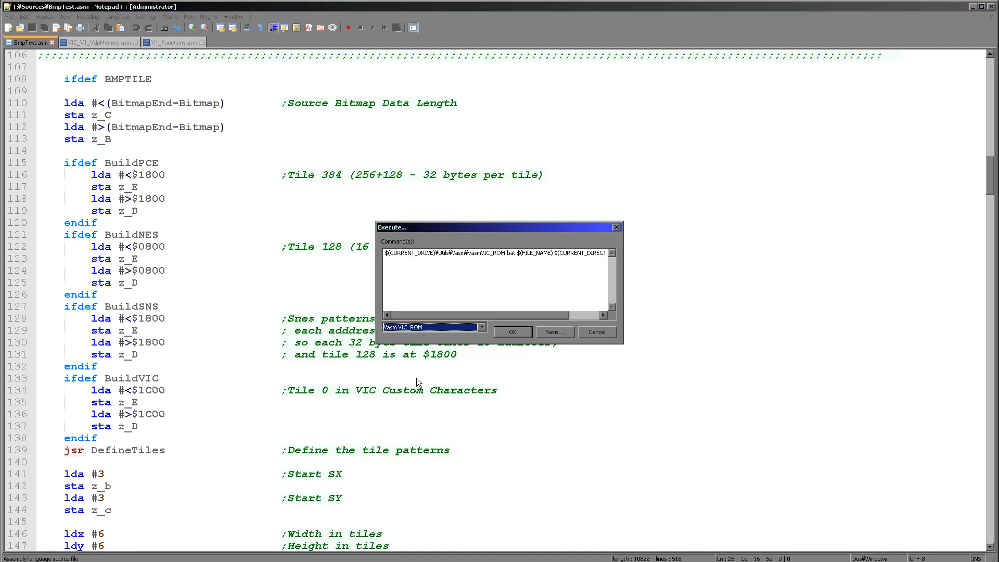
- Cancel the Execute dialog to return to the BmpTest.asm source
click(481, 326)
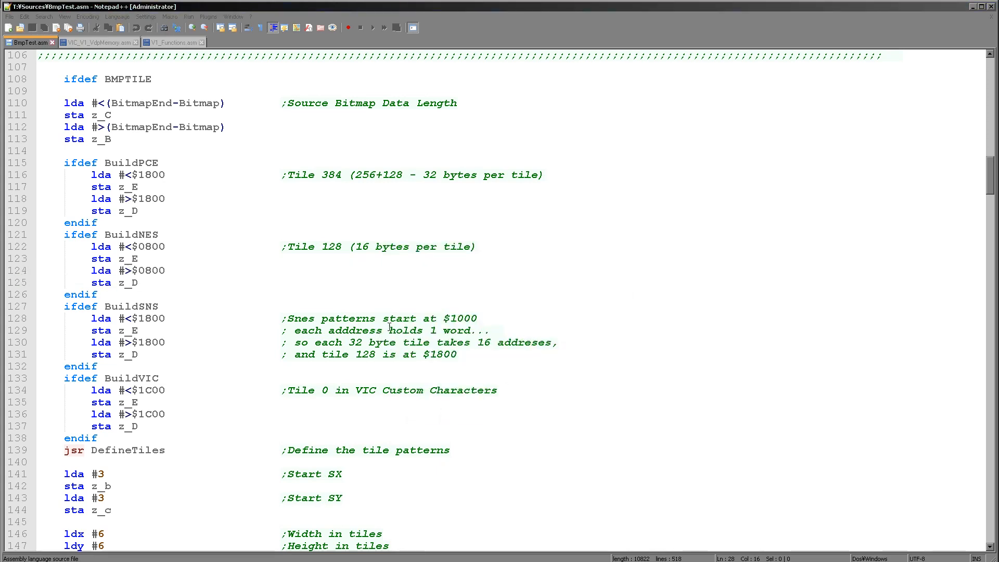
mouse_move(503, 191)
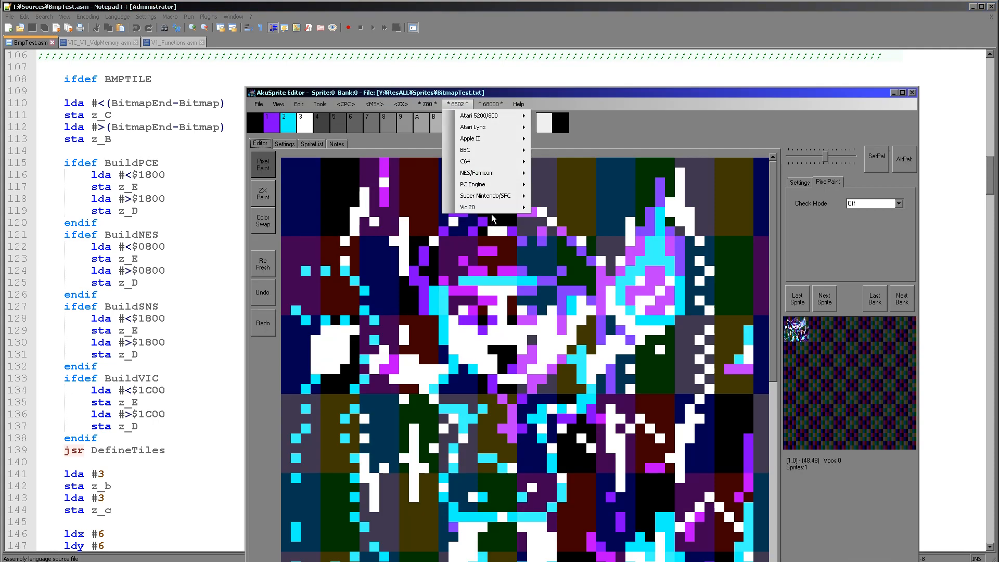
mouse_move(484, 207)
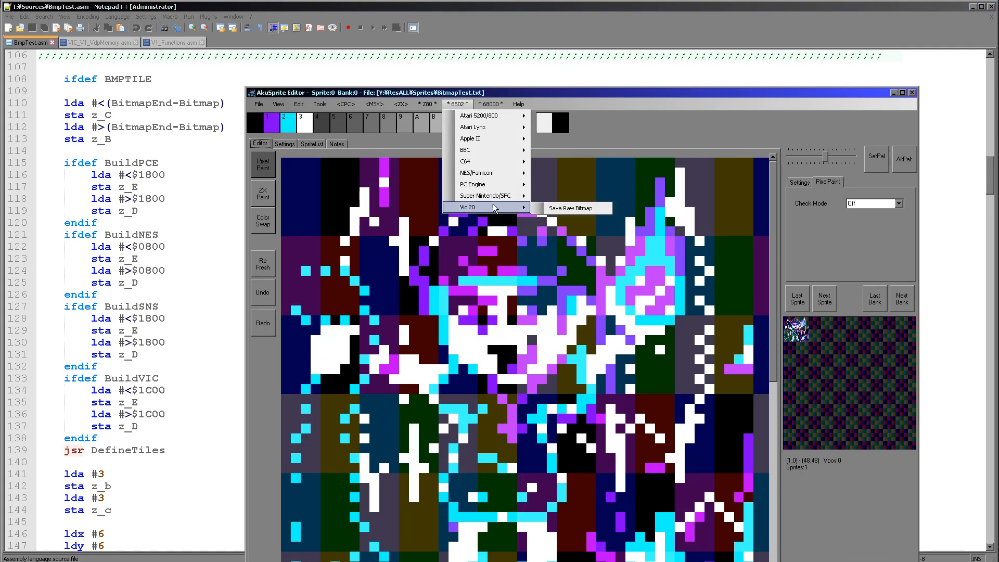
mouse_move(570, 208)
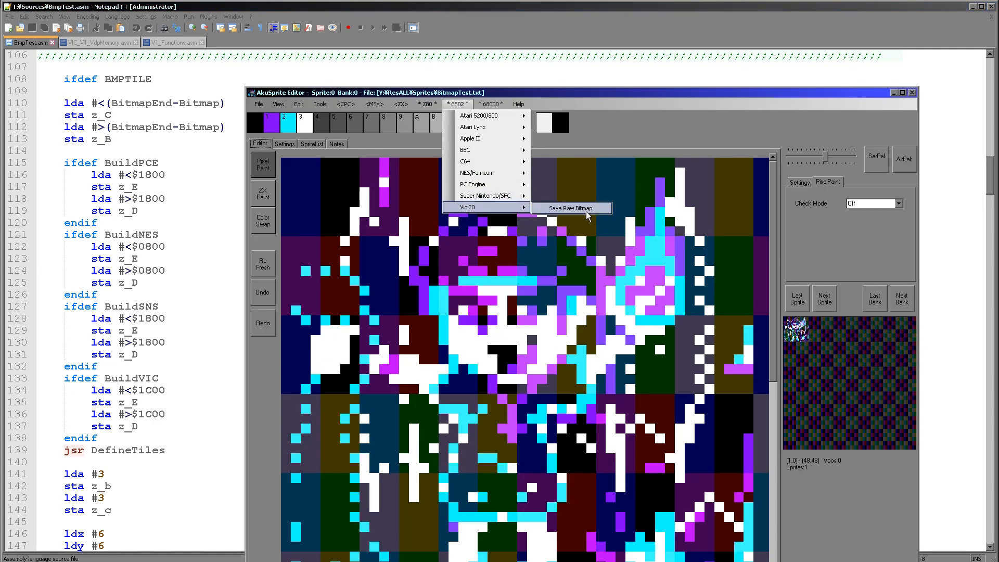
mouse_move(494, 212)
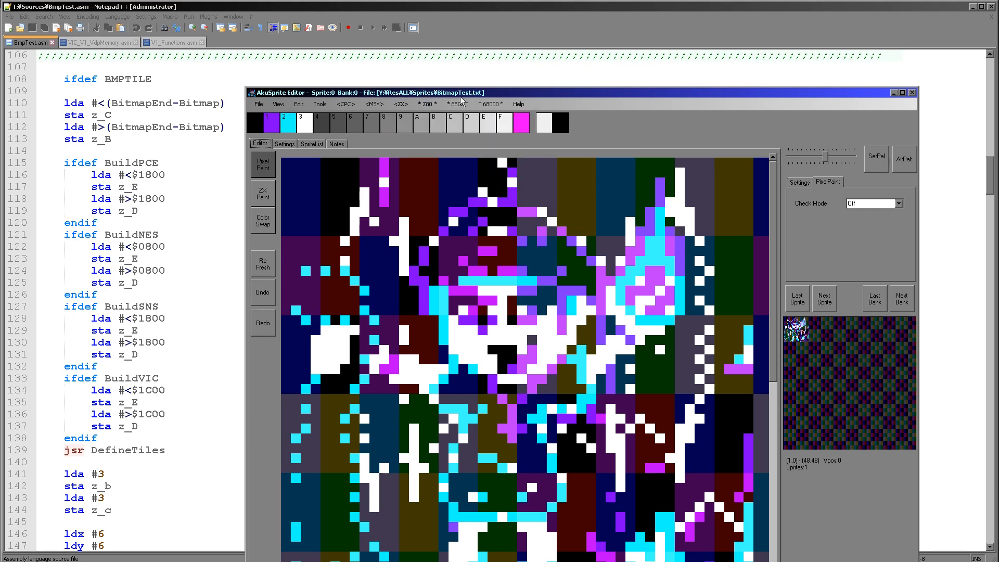
- Review the VIC tile address and TileStart code in BmpTest.asm, highlighting the value 128
click(457, 103)
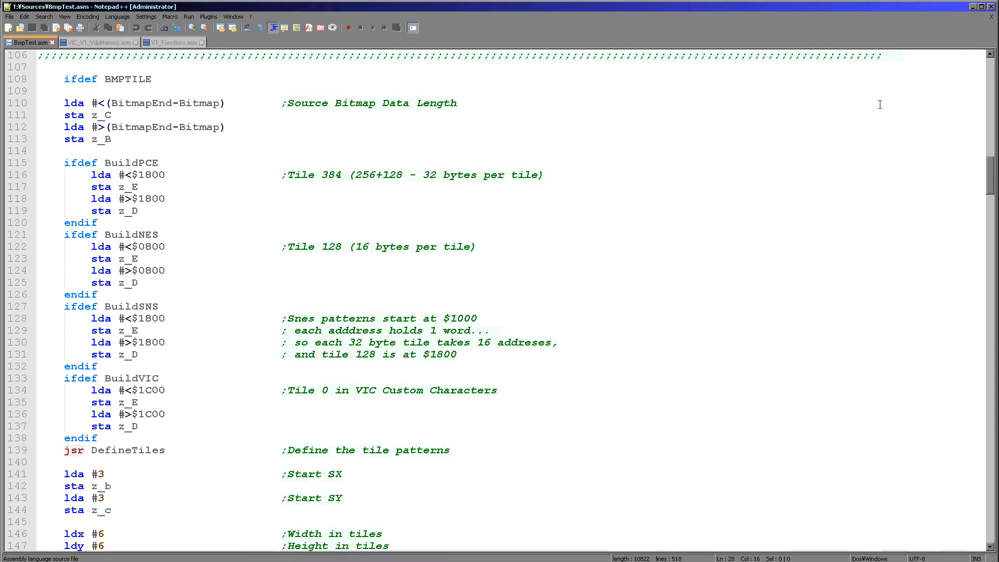
mouse_move(623, 264)
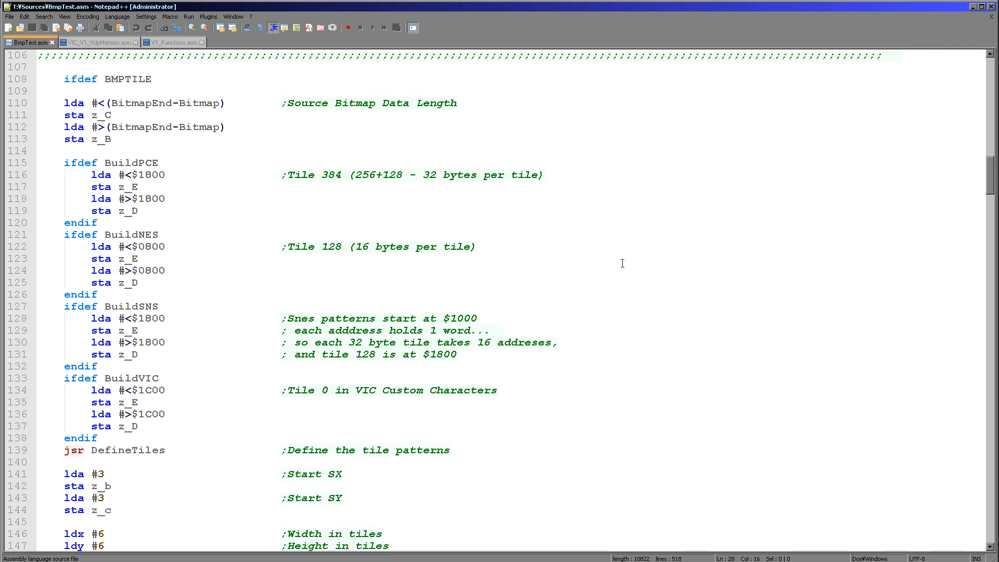
mouse_move(566, 134)
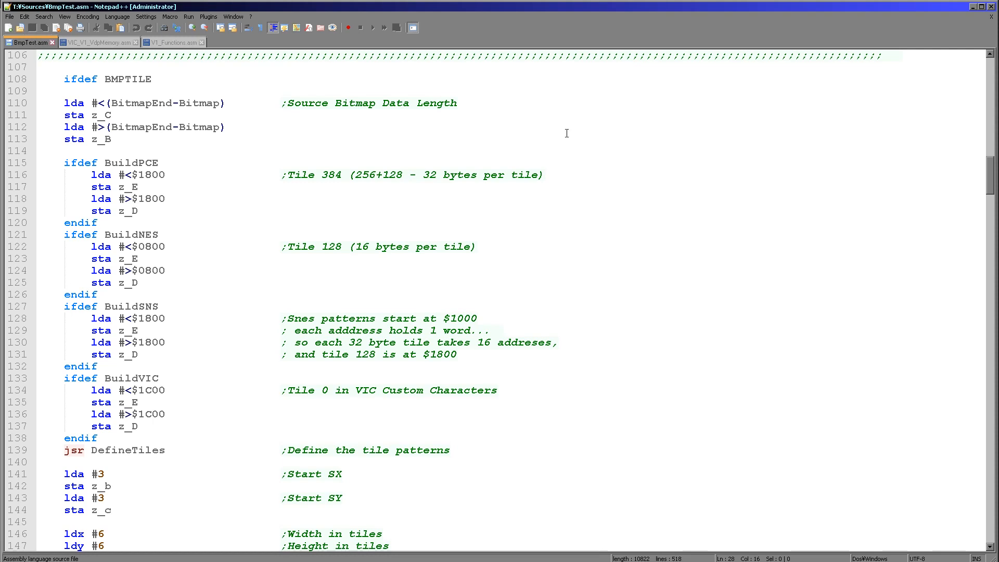
mouse_move(192, 321)
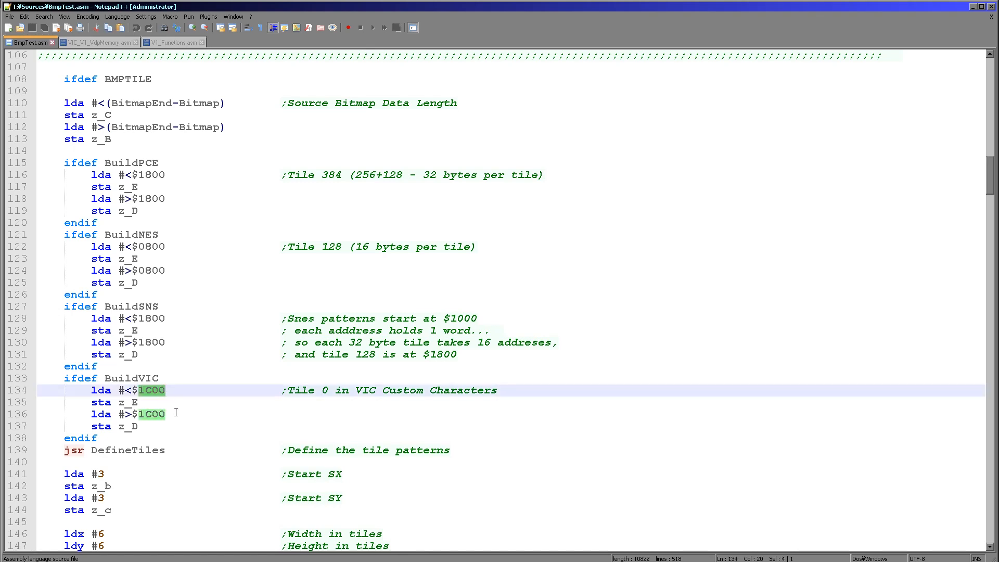
mouse_move(166, 399)
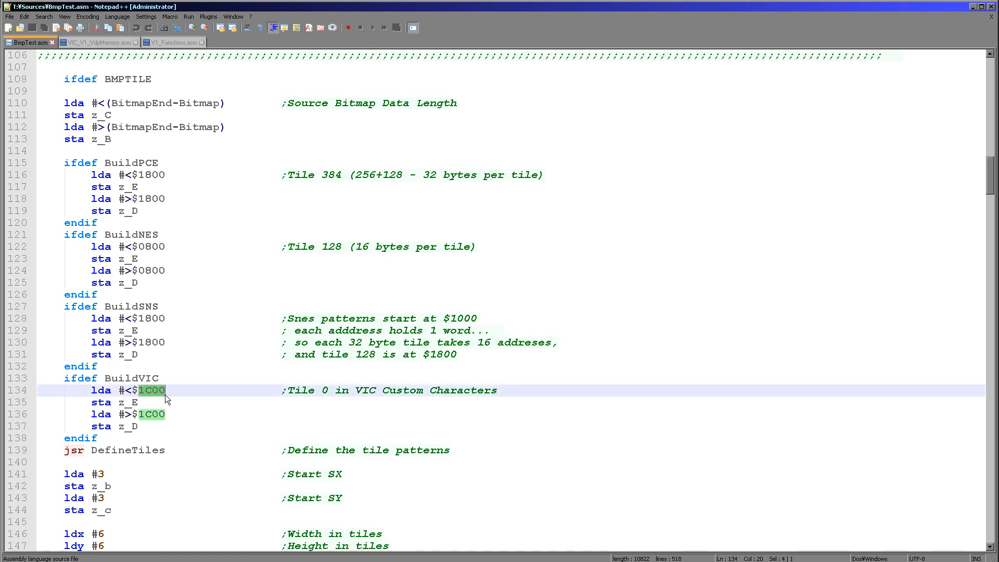
mouse_move(143, 402)
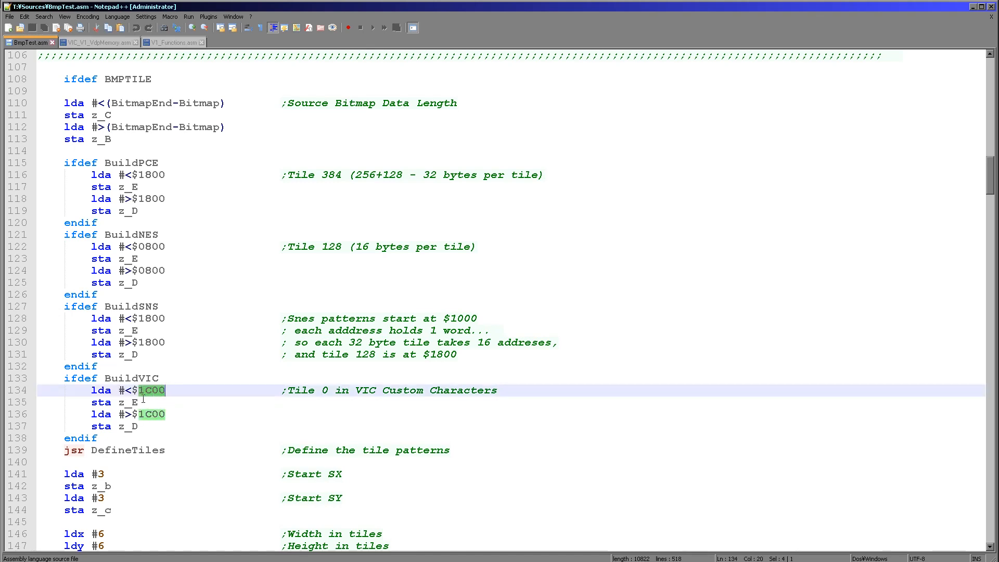
scroll(down, 3)
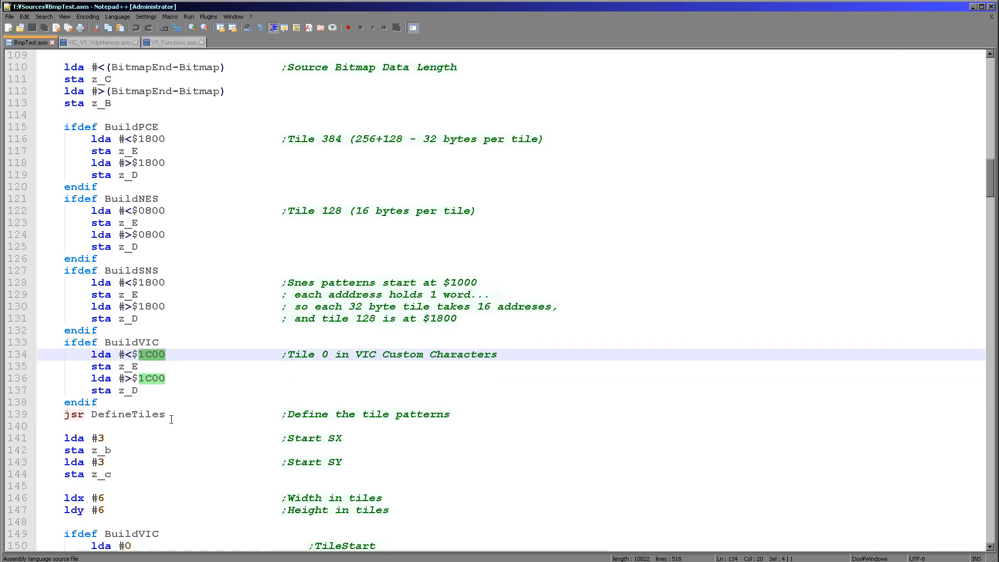
double_click(128, 414)
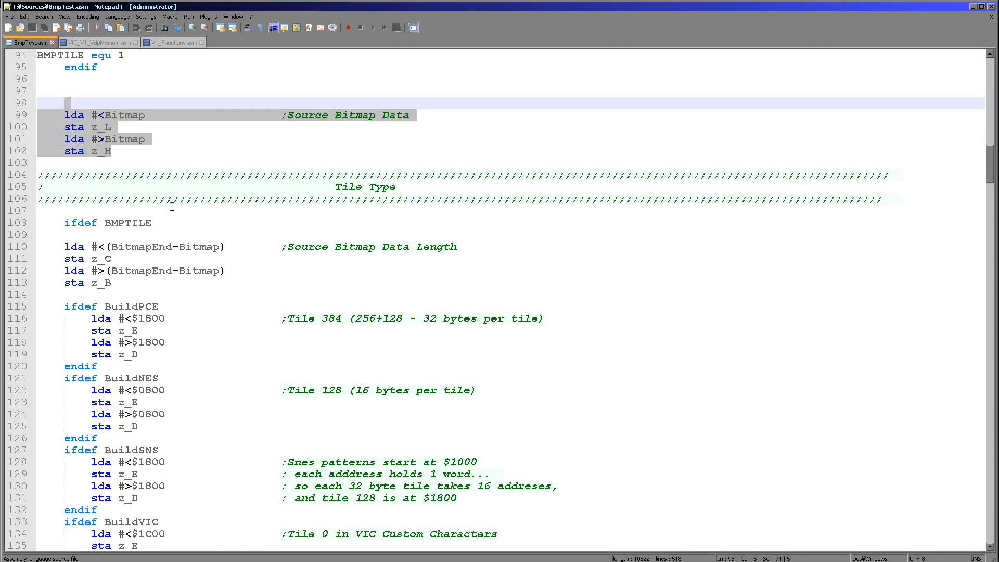
scroll(down, 3)
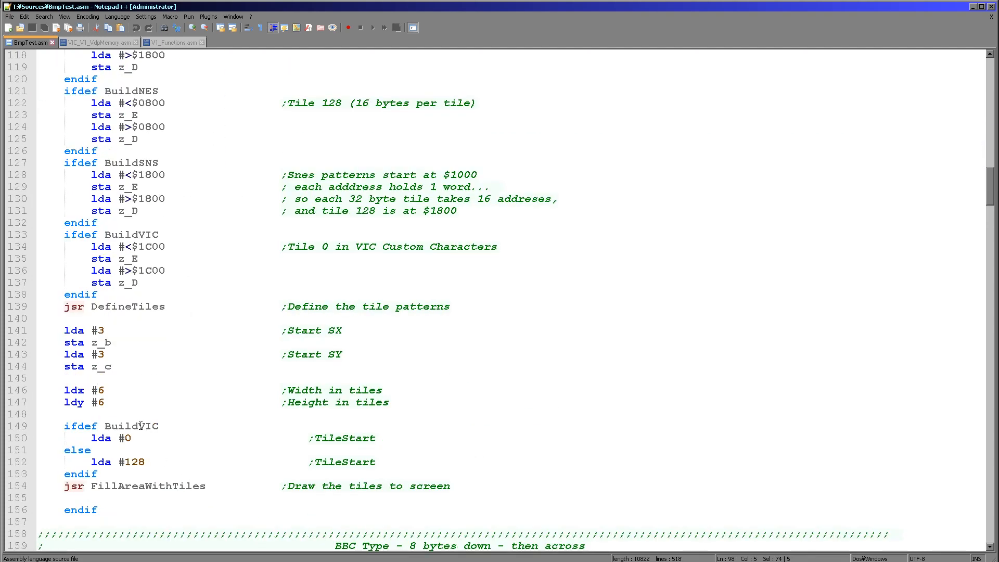
mouse_move(172, 490)
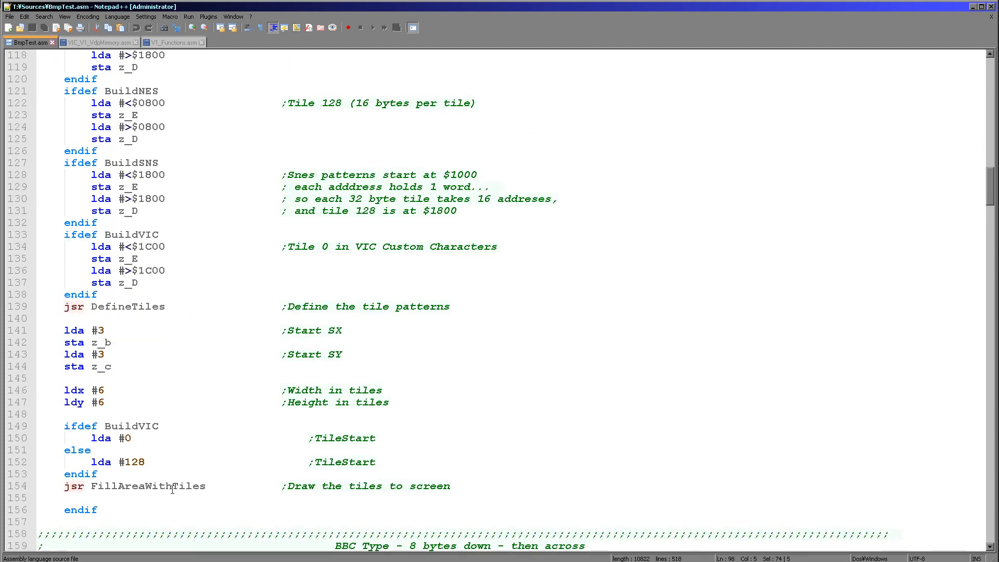
double_click(150, 486)
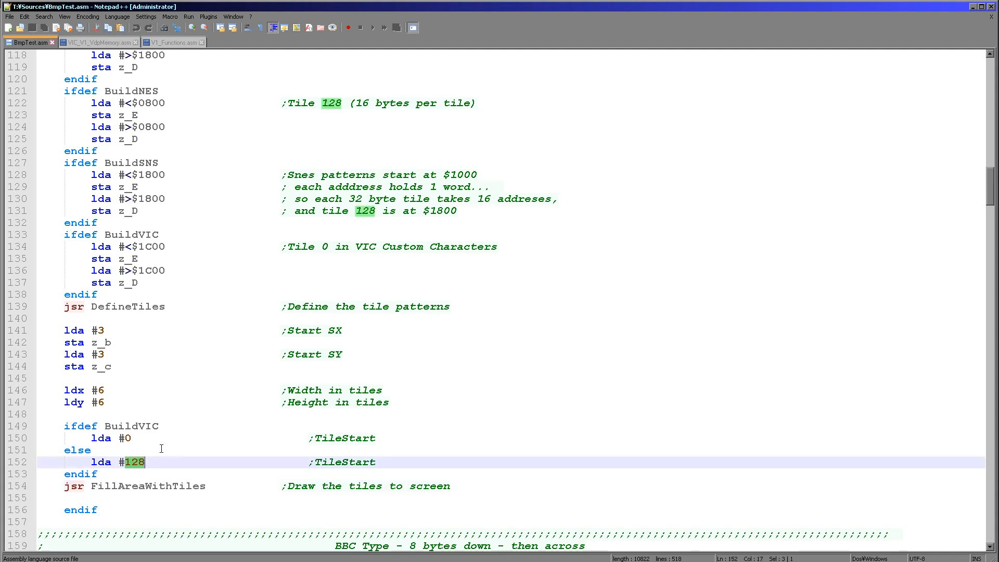
mouse_move(164, 451)
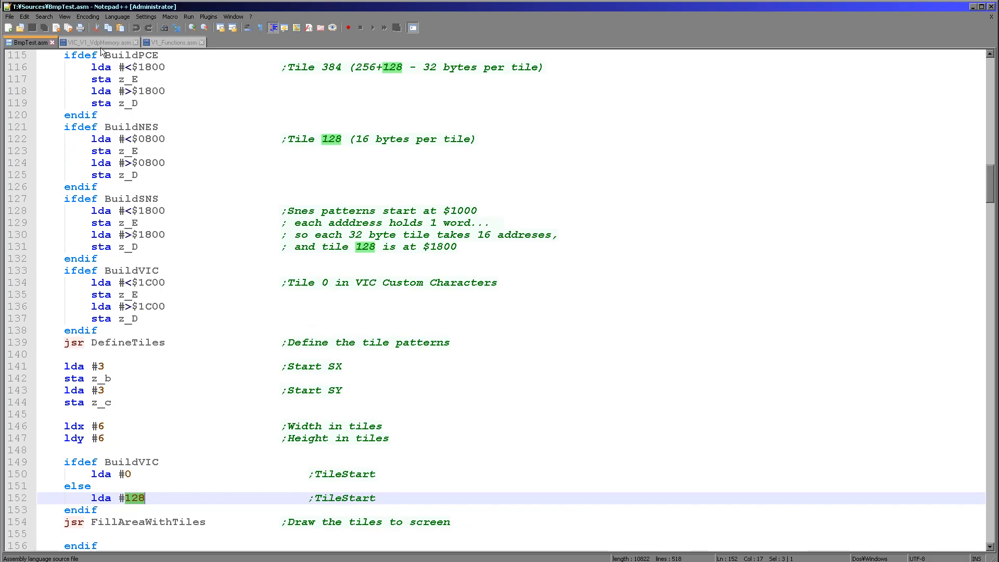
- Switch to the VIC_V1_VdpMemory.asm source file
click(99, 42)
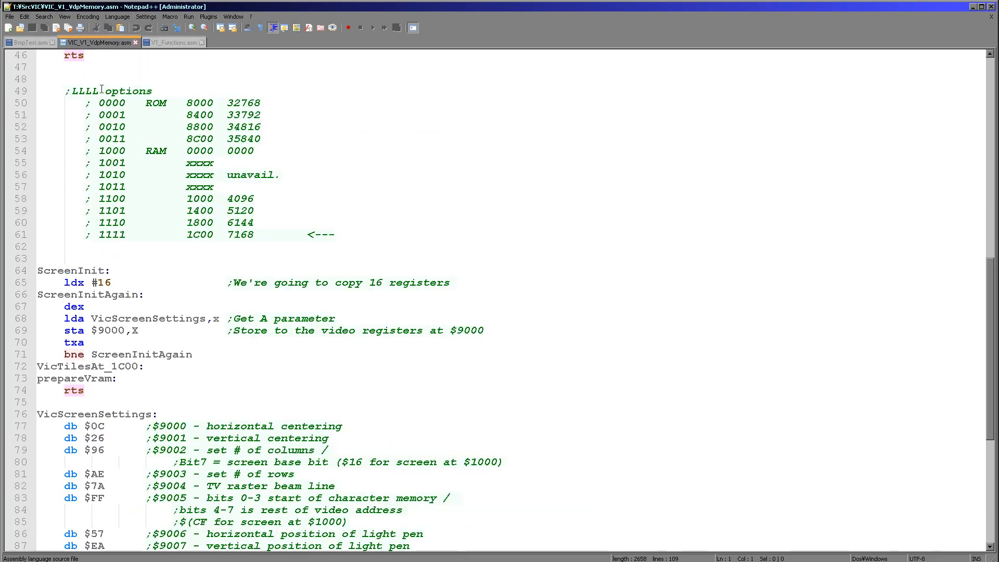
scroll(down, 3)
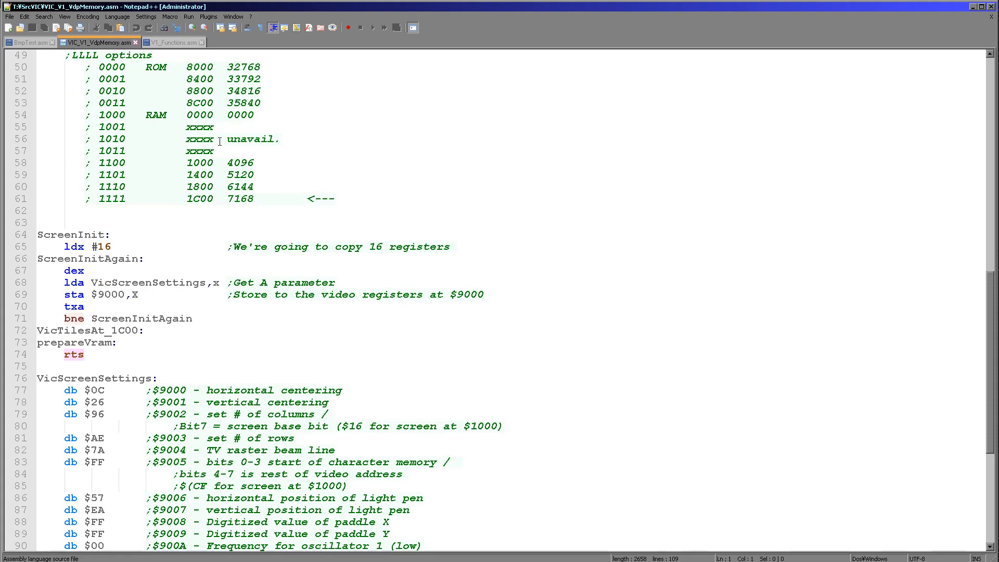
scroll(down, 3)
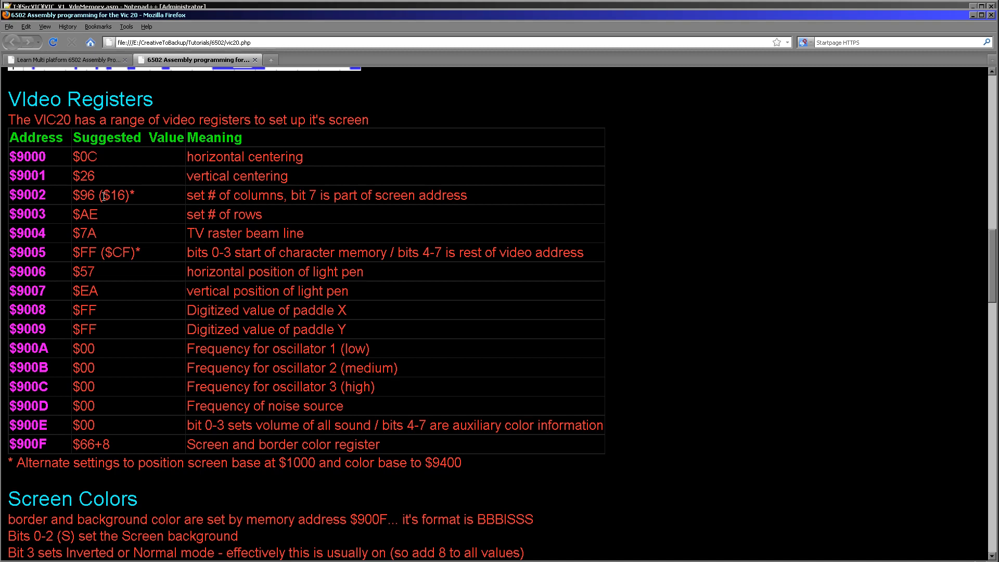
mouse_move(148, 175)
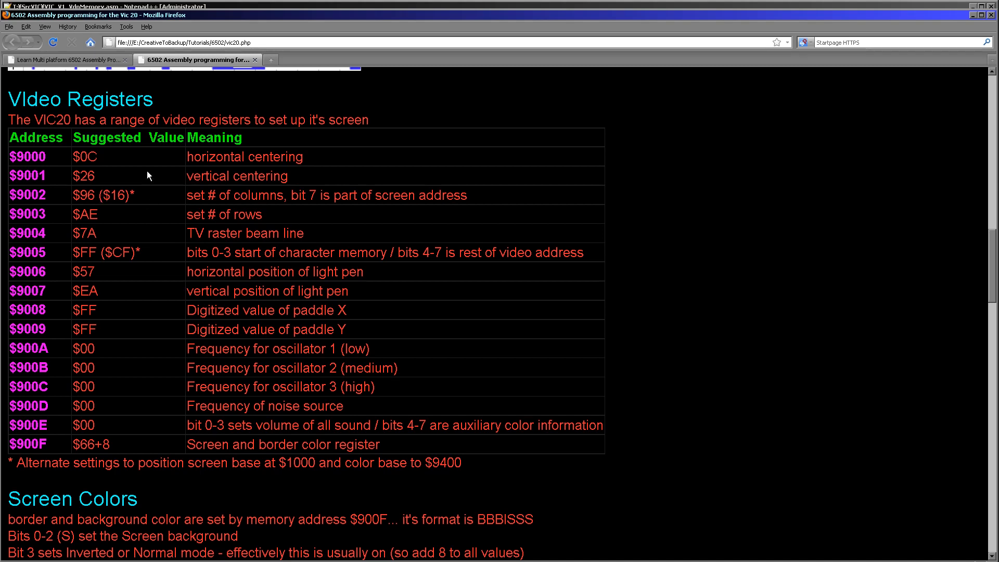
mouse_move(91, 356)
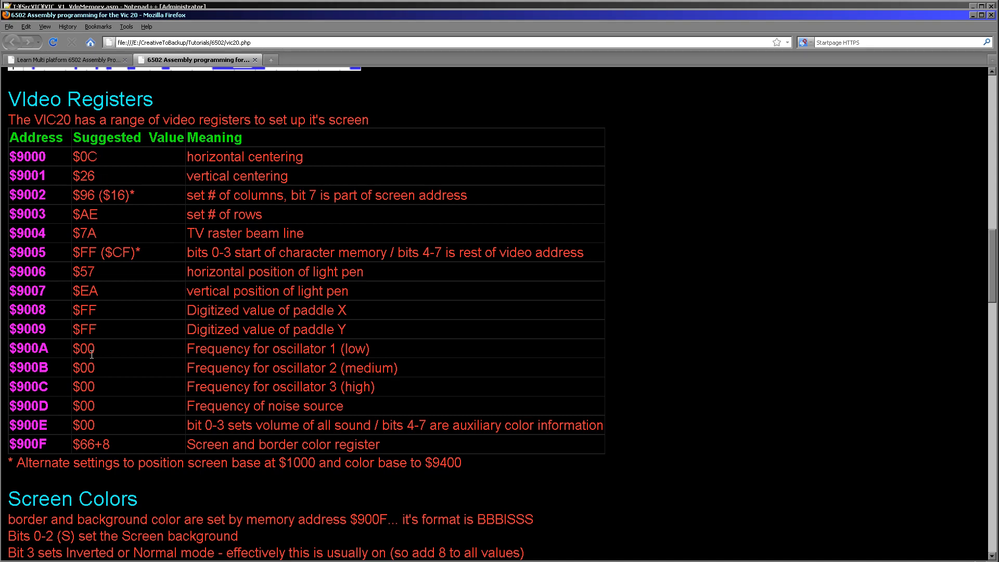
mouse_move(108, 386)
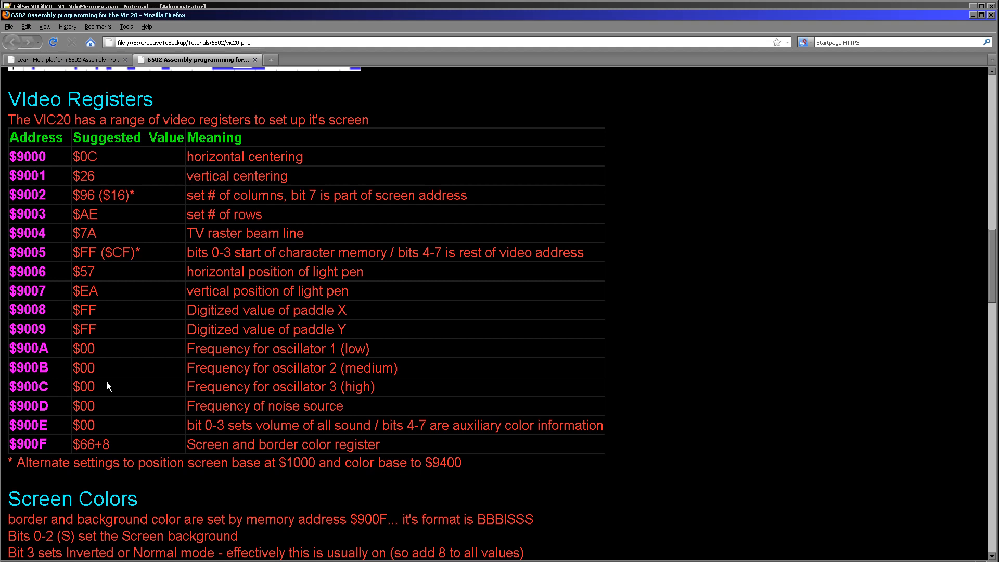
mouse_move(127, 156)
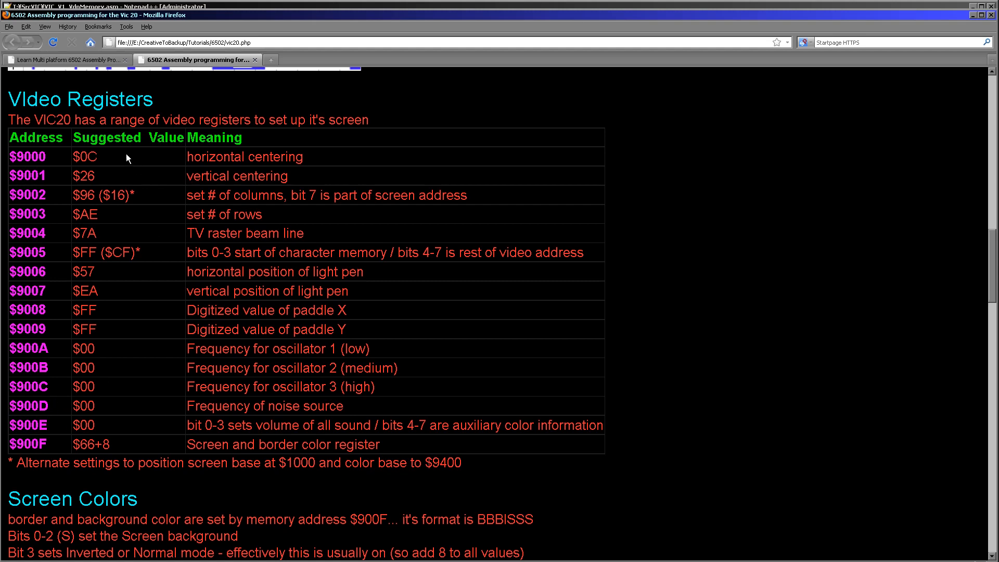
mouse_move(170, 252)
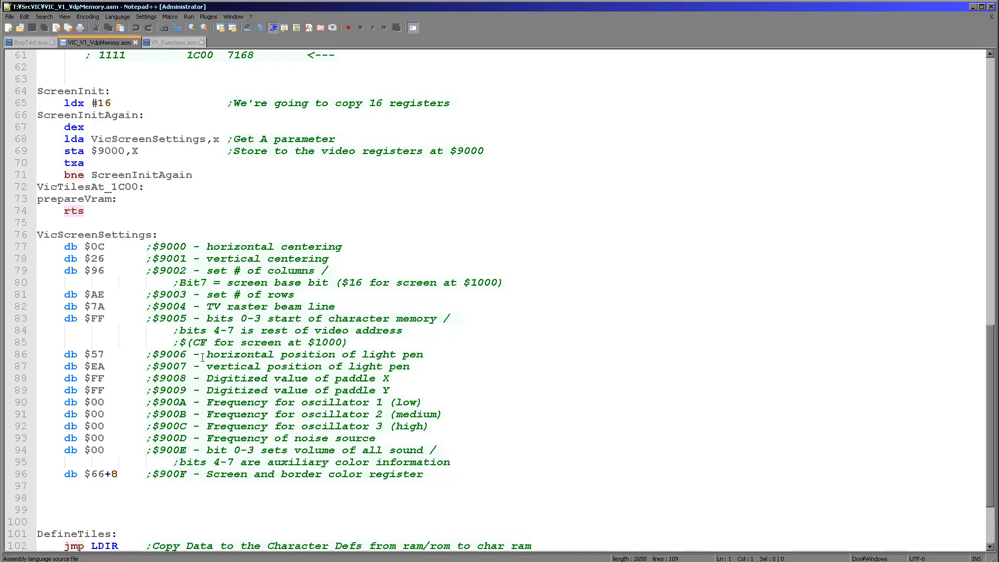
double_click(109, 151)
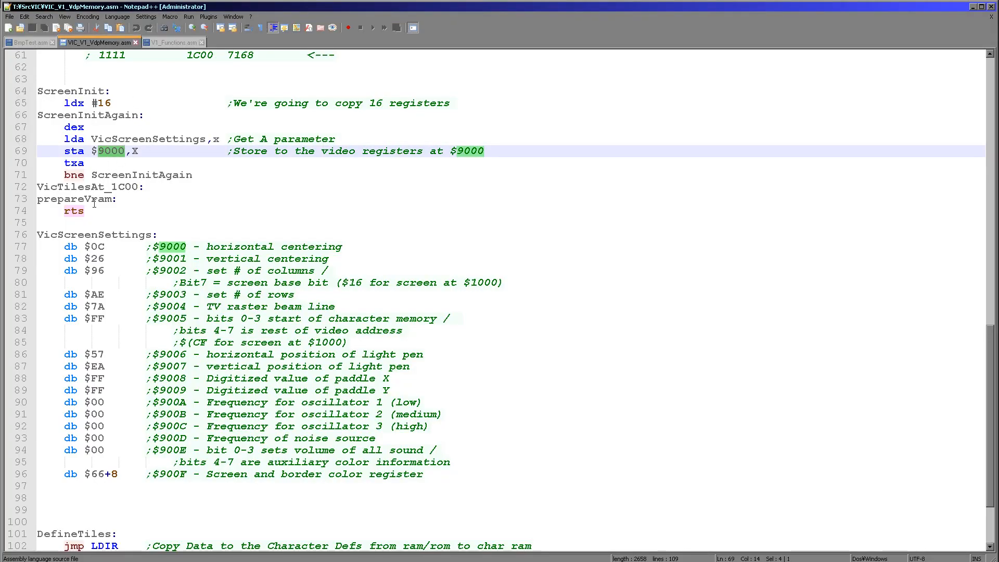
click(265, 247)
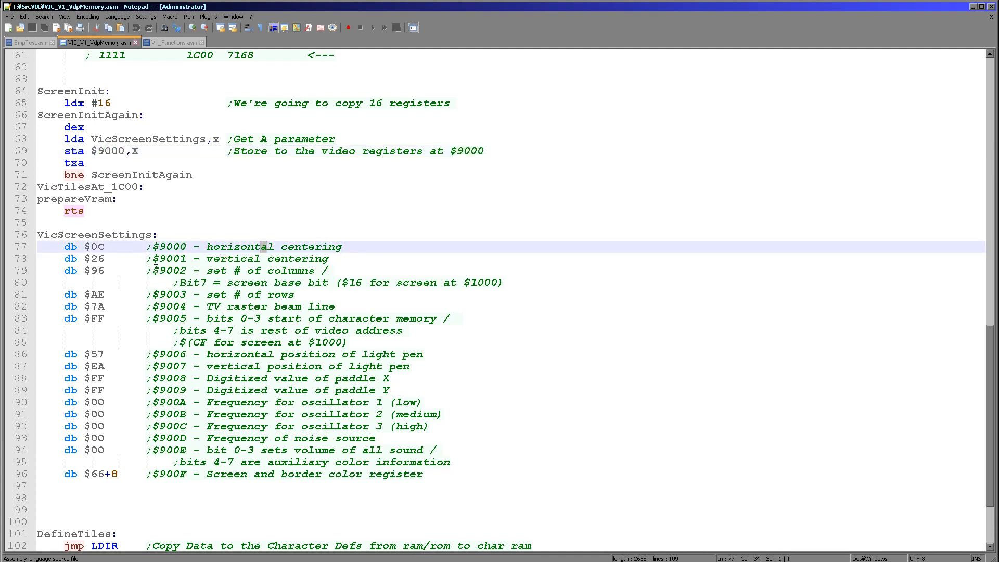
mouse_move(181, 283)
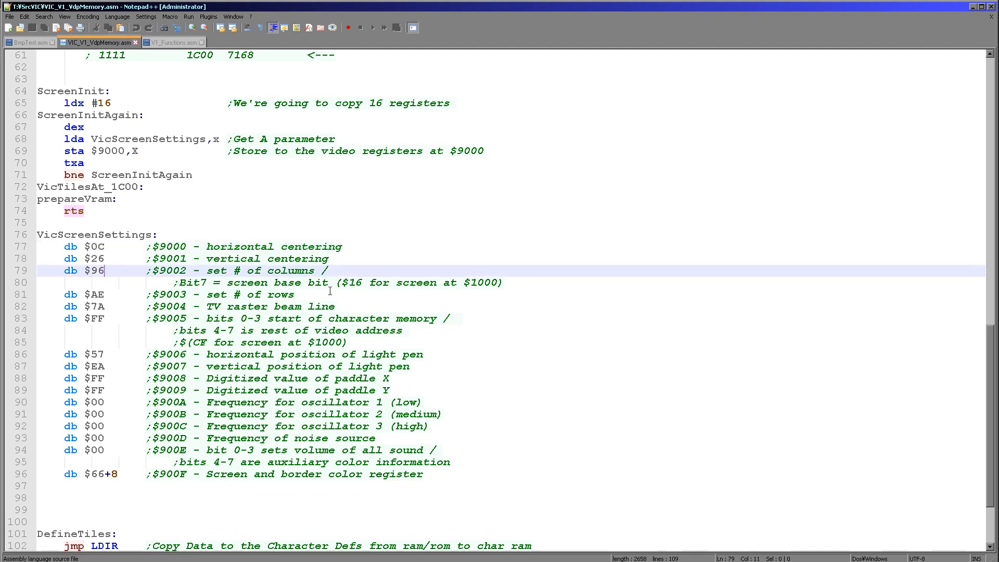
double_click(287, 283)
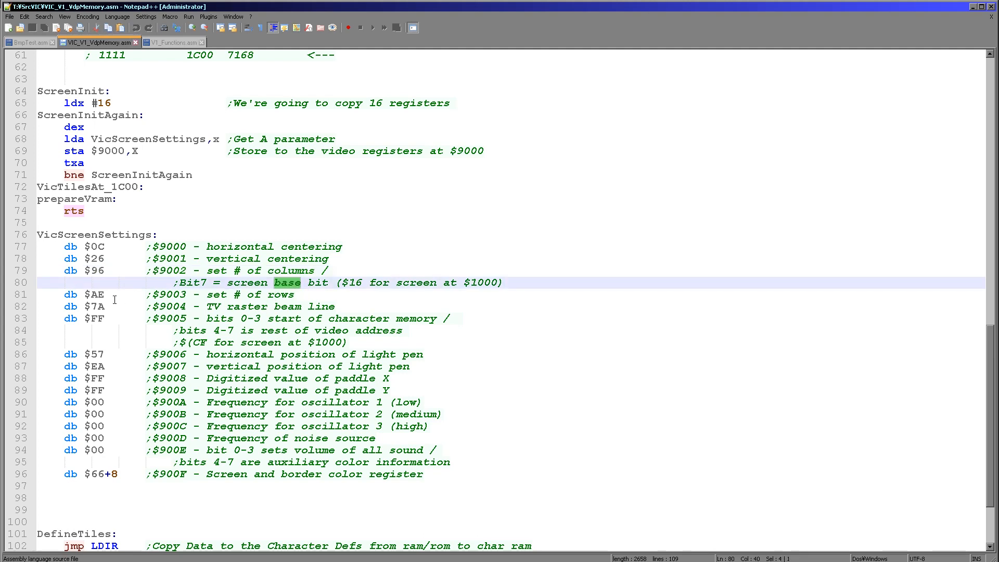
click(245, 294)
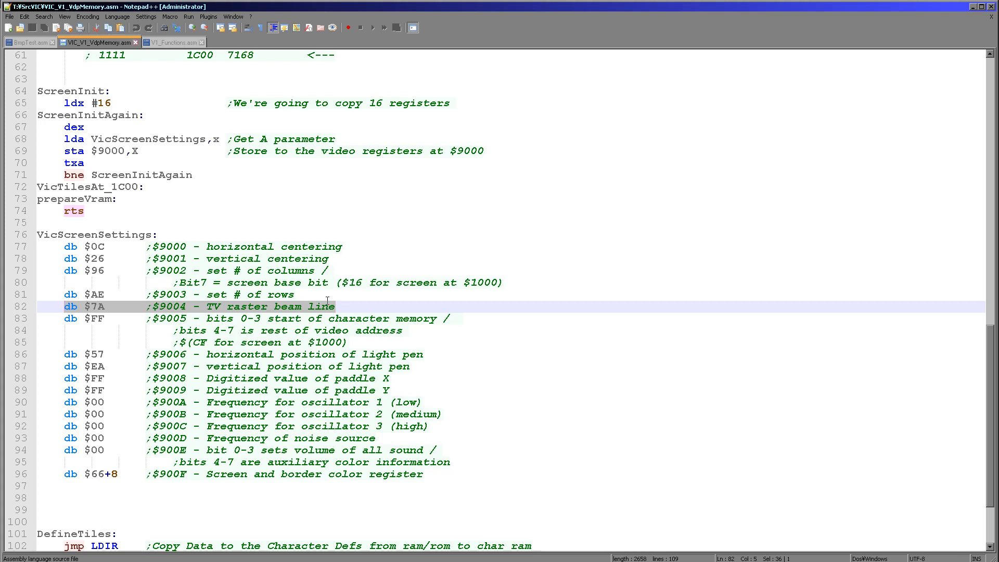
mouse_move(360, 327)
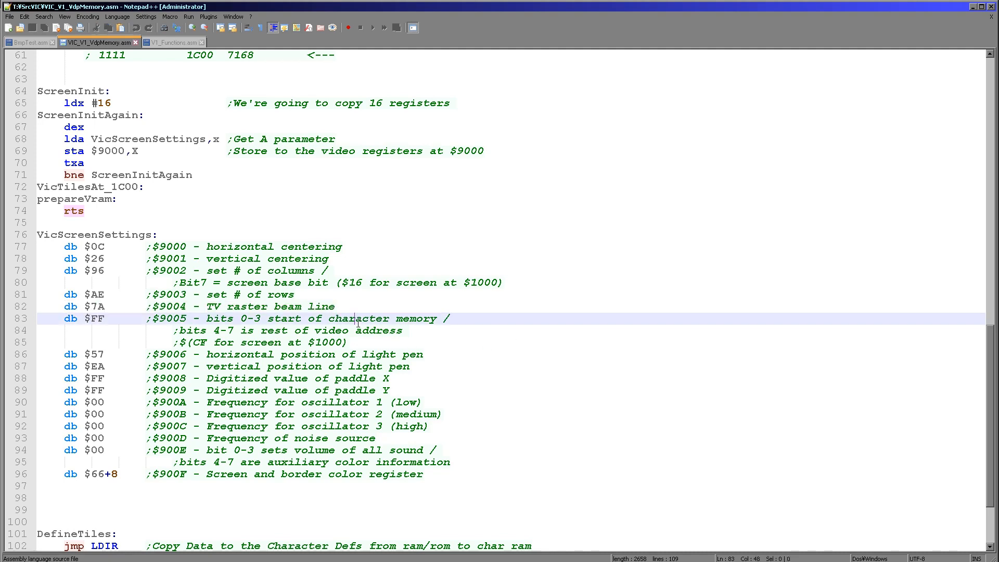
double_click(359, 318)
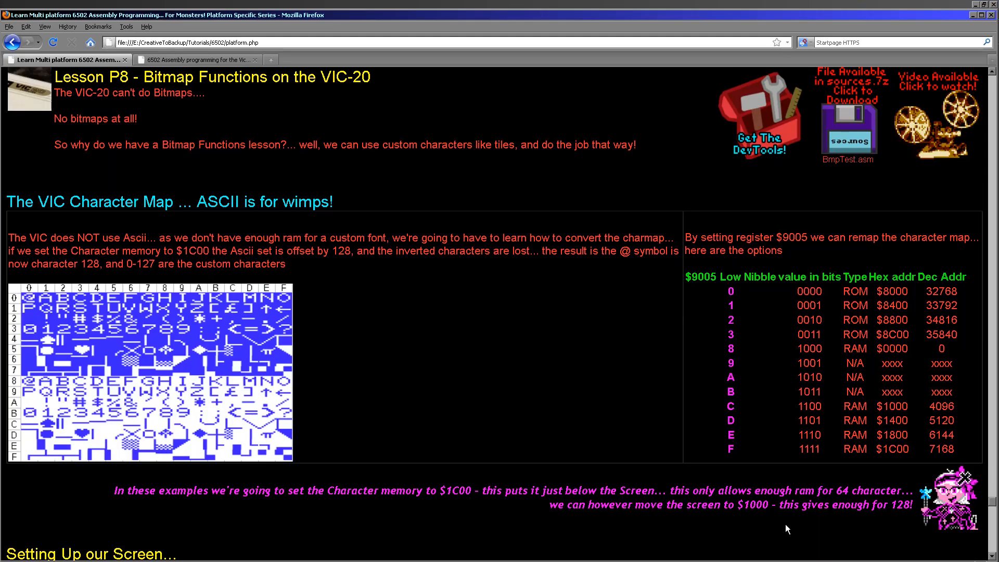
mouse_move(818, 321)
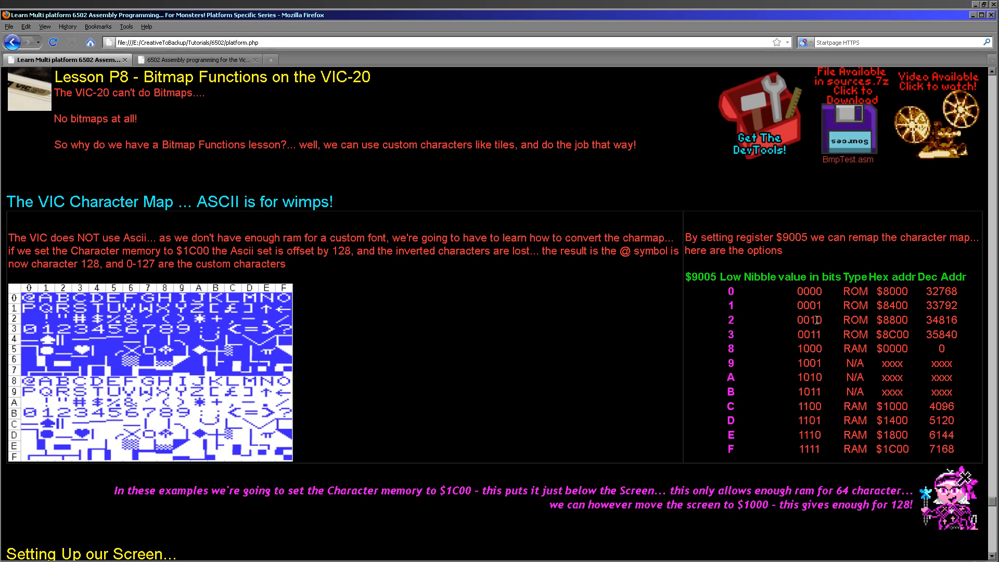
mouse_move(966, 347)
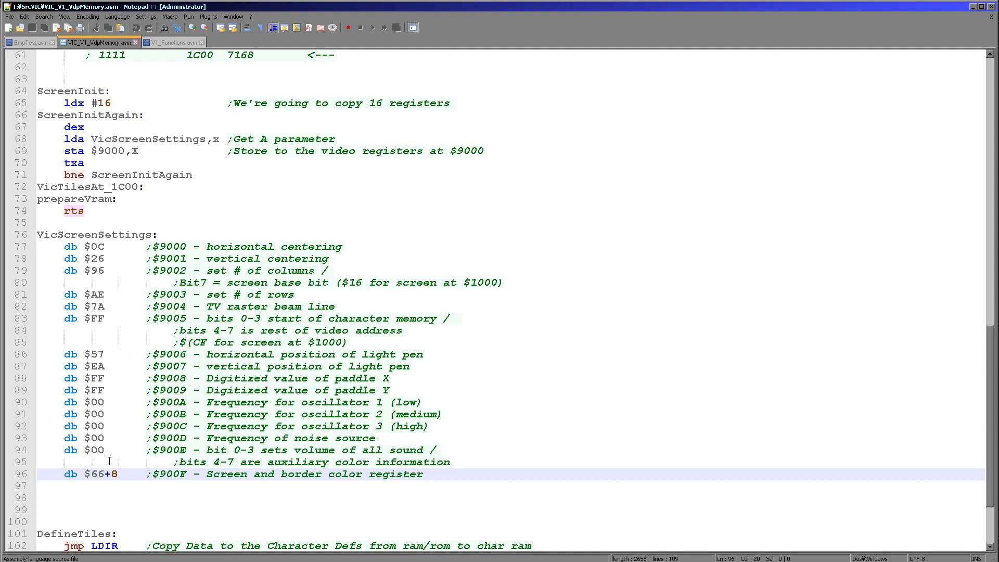
mouse_move(148, 498)
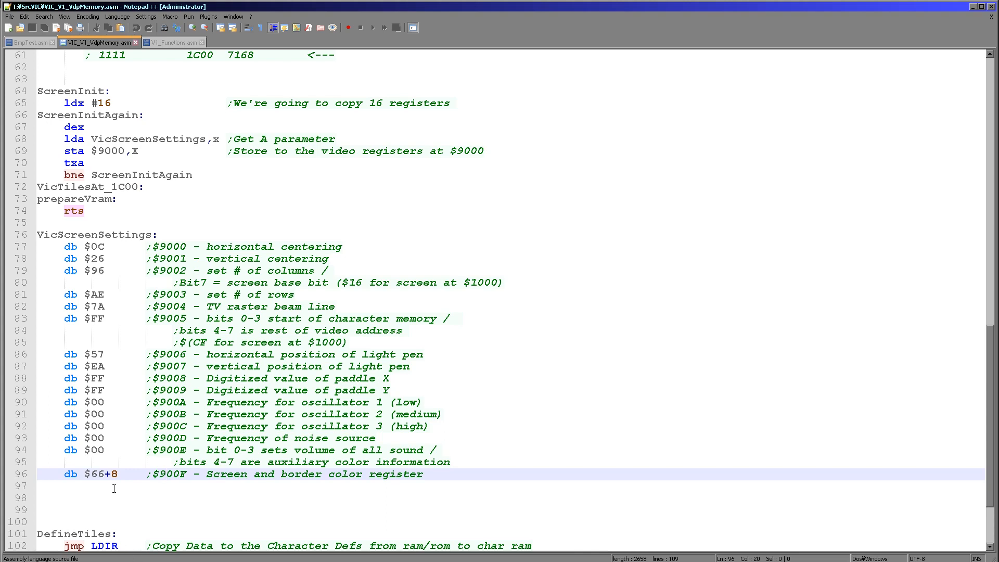
- Select the LDIR block-copy routine name in the source
click(144, 501)
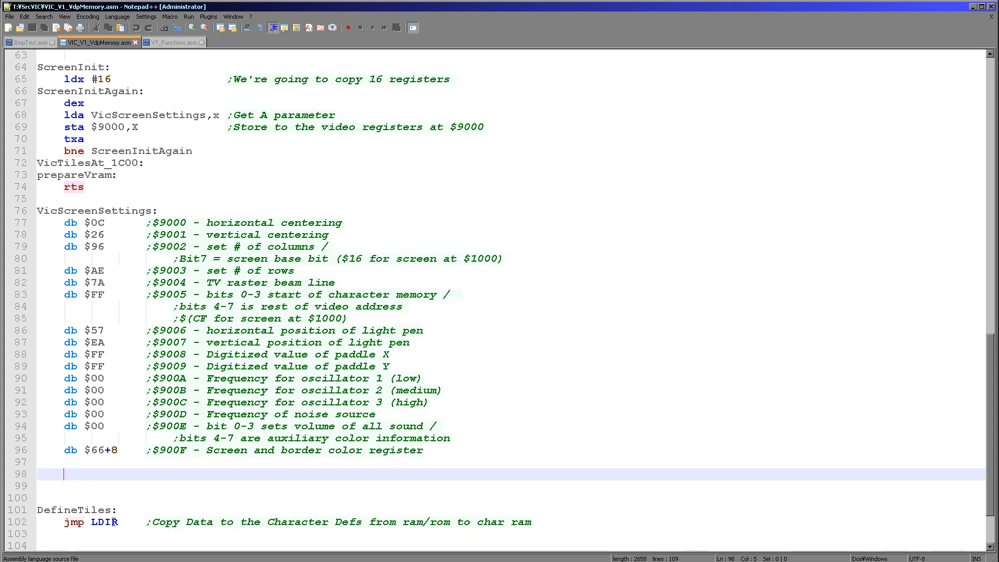
double_click(103, 522)
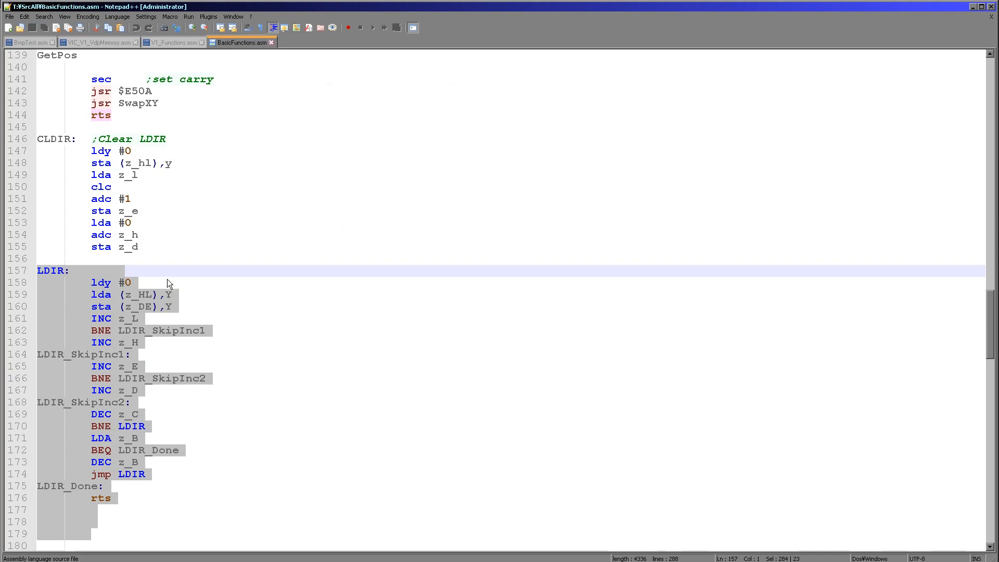
mouse_move(161, 273)
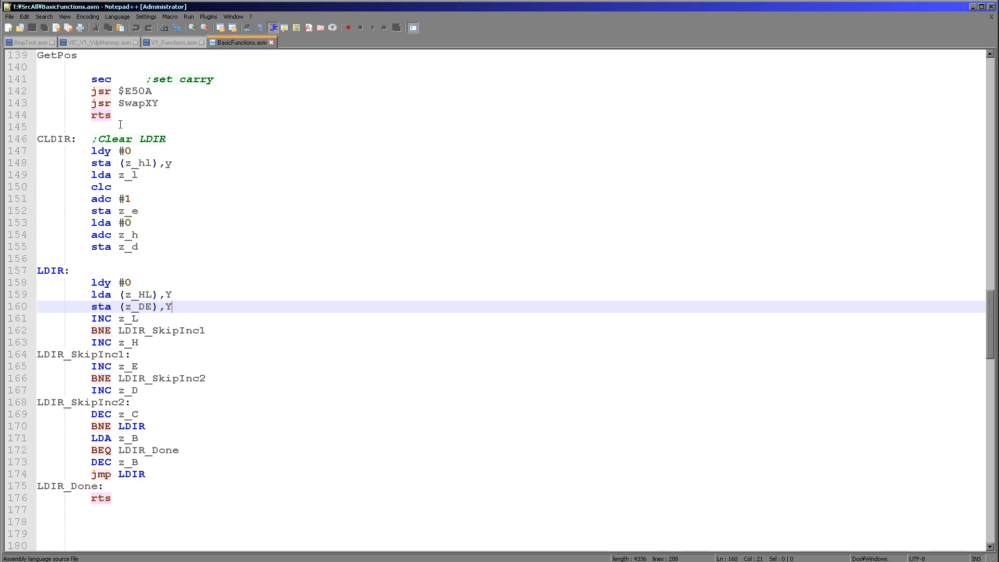
- Switch back to the VIC_V1_VdpMemory.asm source at FillAreaWithTiles
click(91, 42)
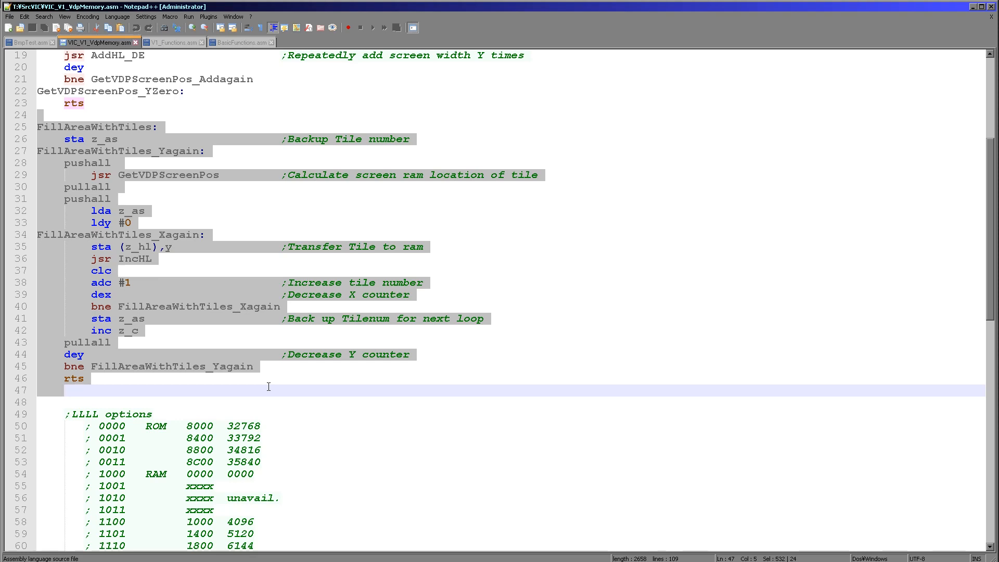
- Highlight the GetVDPScreenPos, z_hl and IncHL references within the FillAreaWithTiles routine
double_click(169, 175)
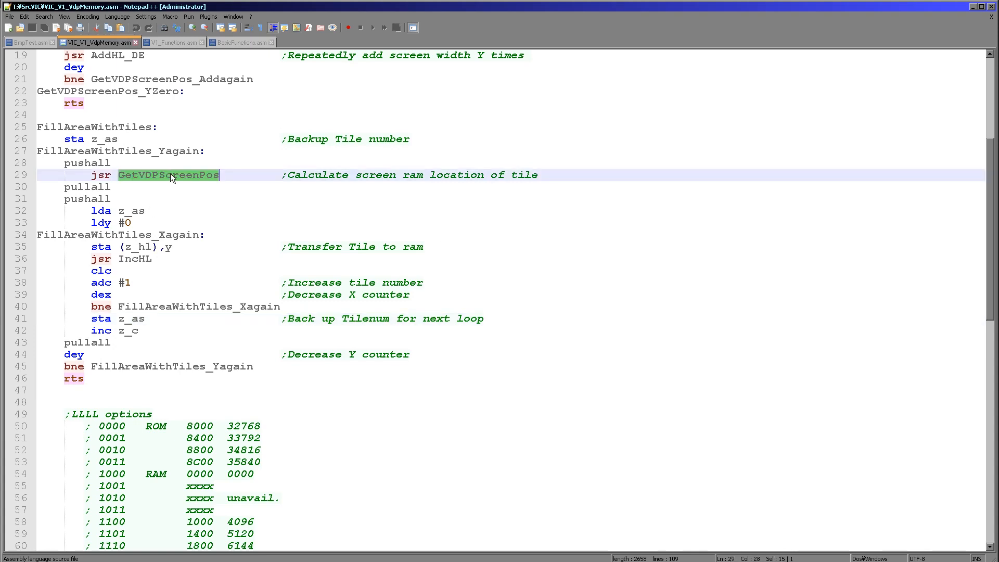
mouse_move(248, 204)
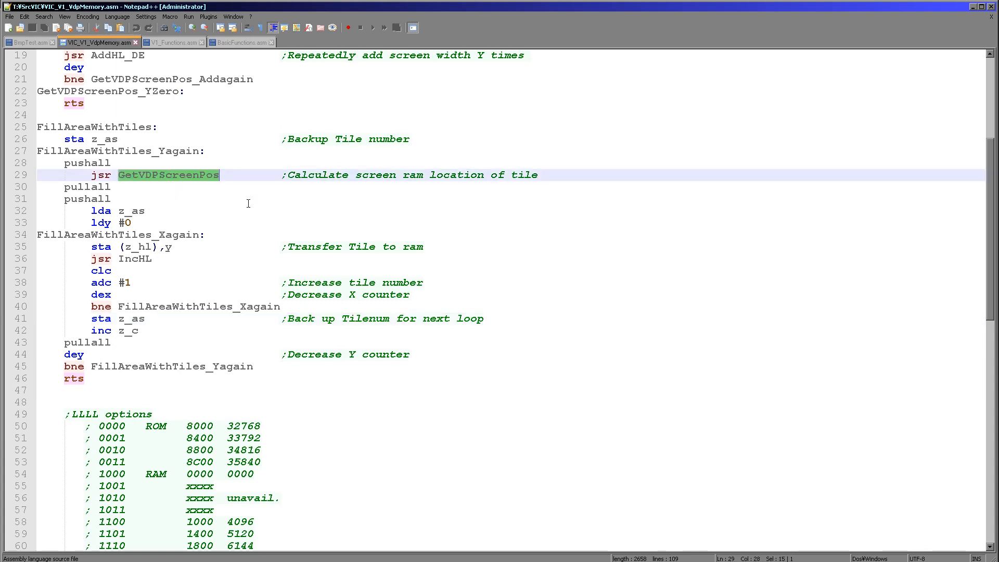
mouse_move(253, 203)
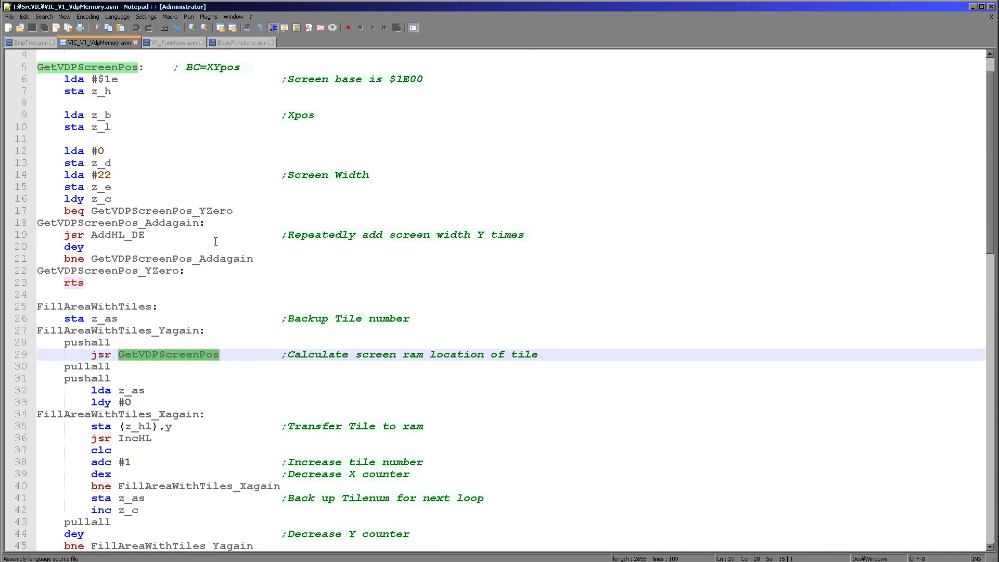
scroll(down, 3)
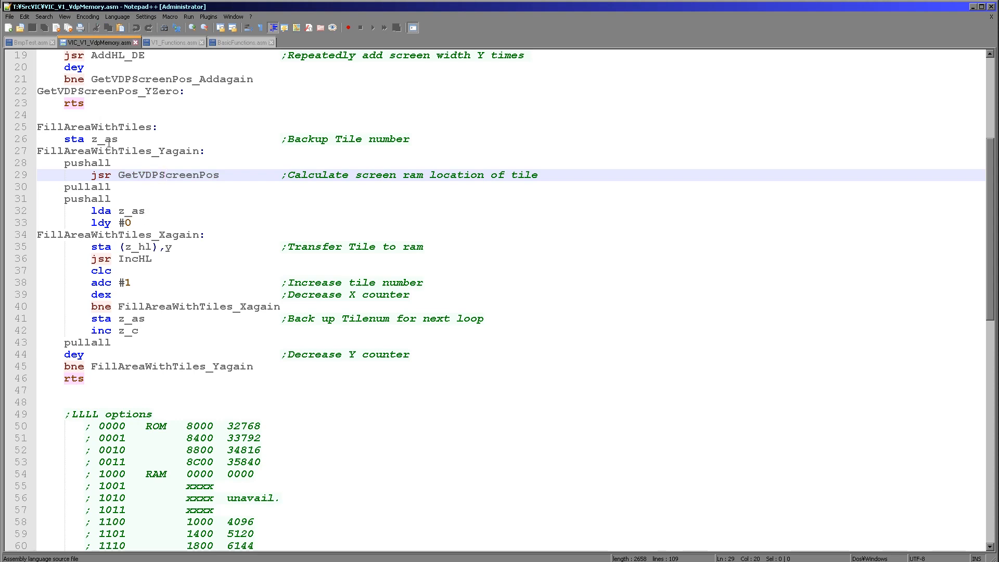
double_click(103, 140)
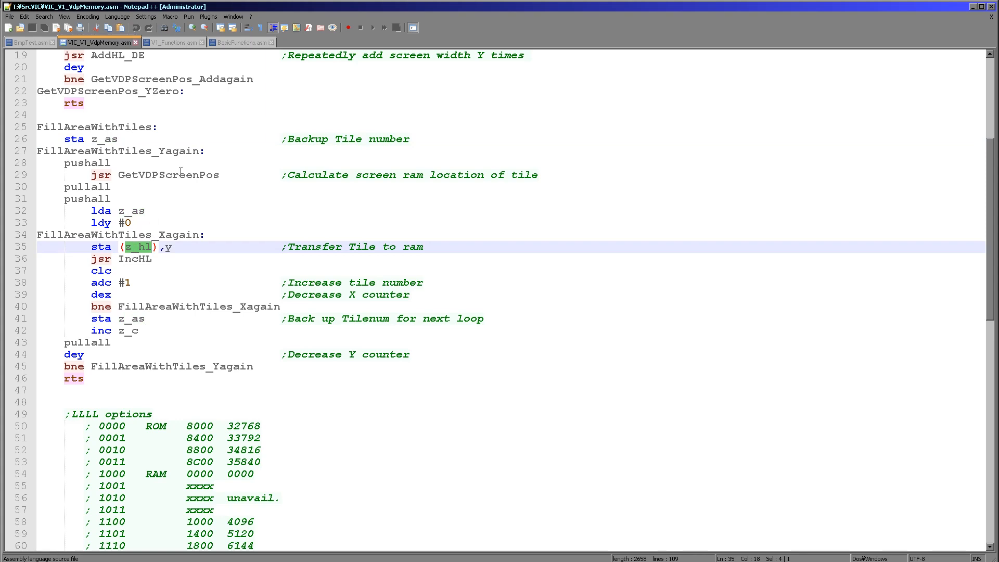
double_click(168, 175)
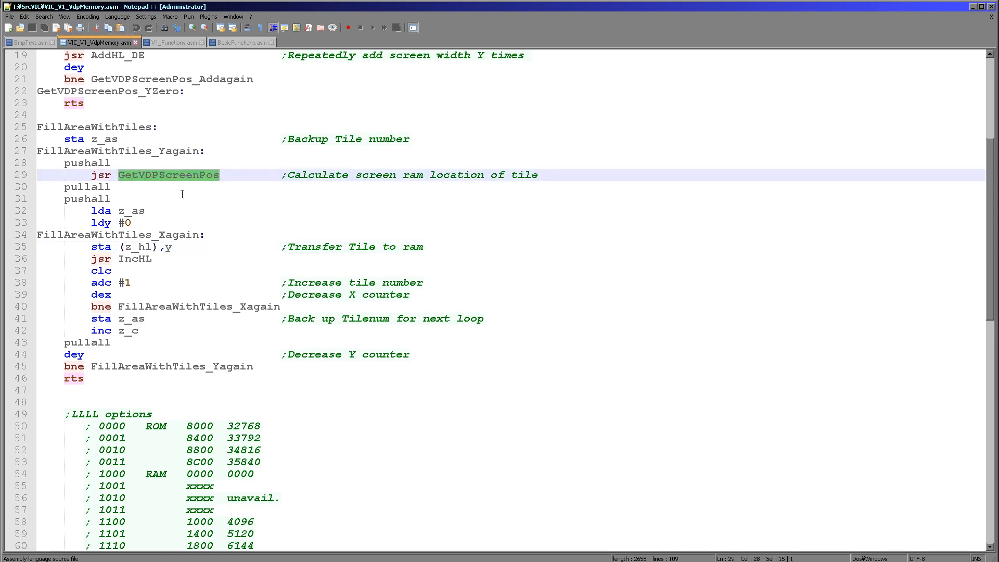
click(144, 259)
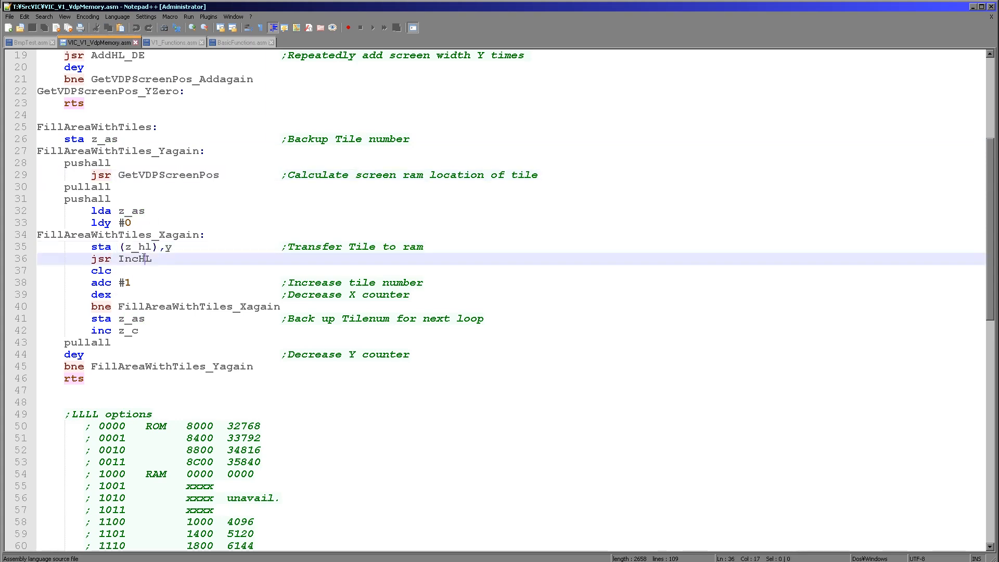
double_click(135, 258)
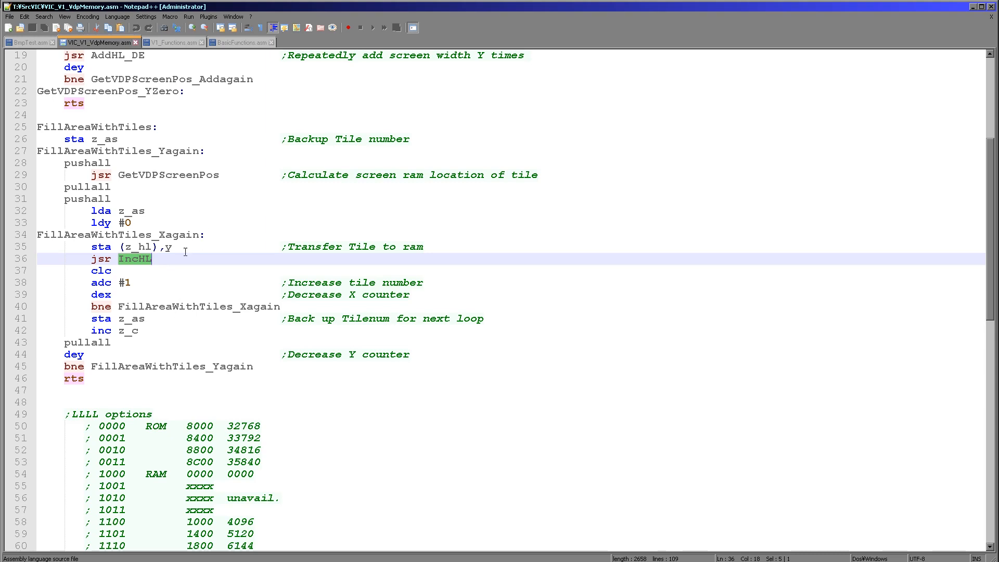
mouse_move(118, 279)
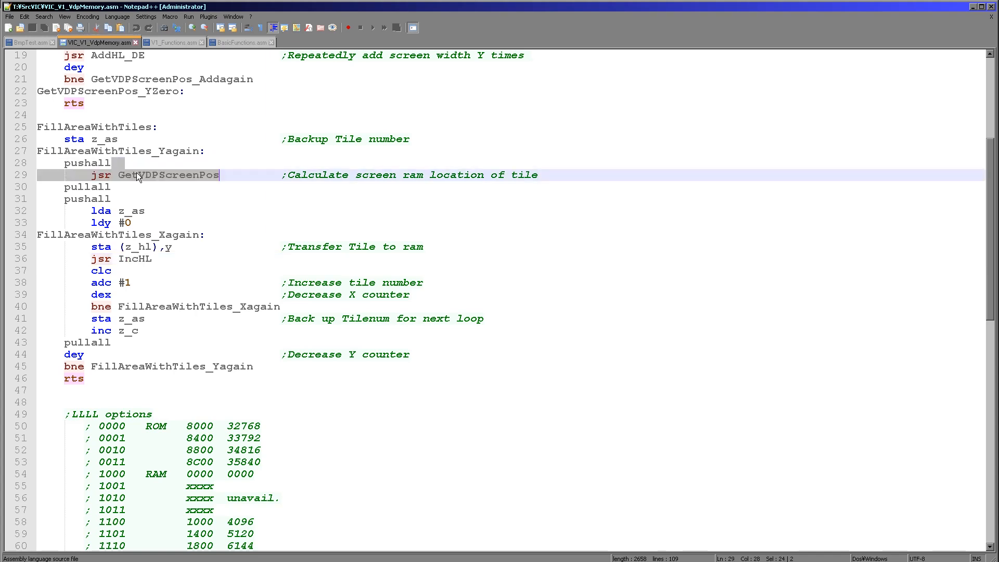
double_click(168, 175)
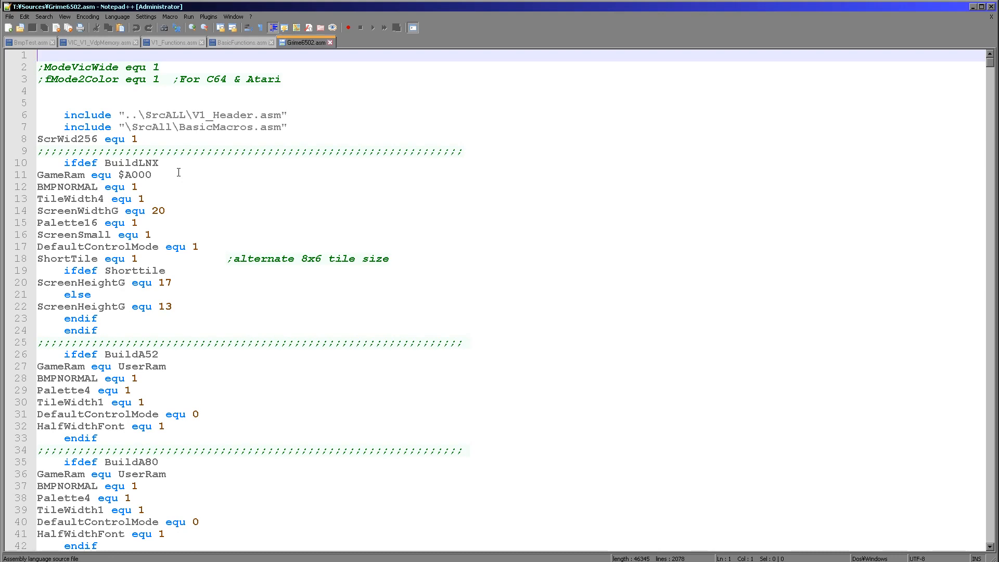
- Switch to the VIC_V1_VdpMemory.asm tab showing ScreenInit and VicScreenSettings
click(99, 42)
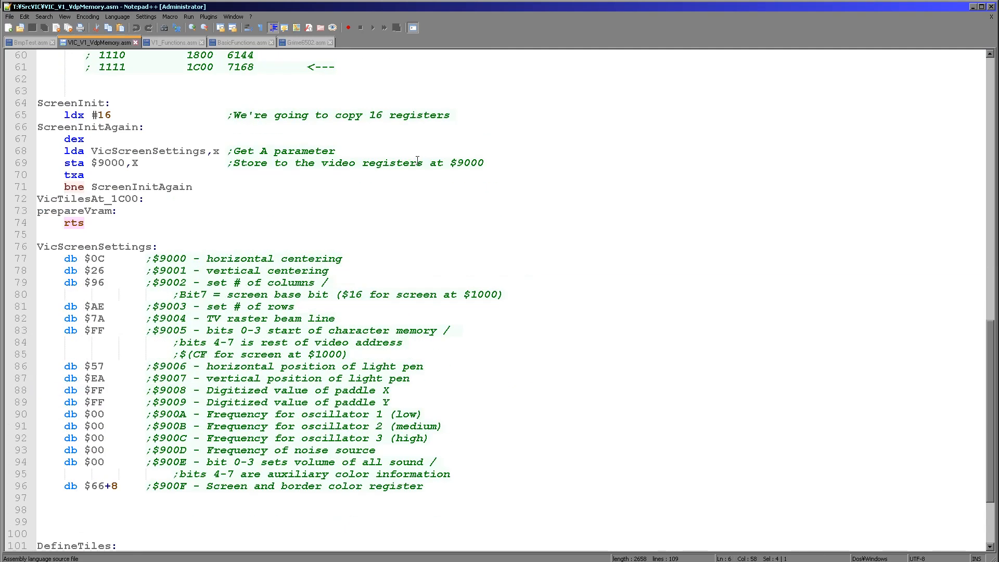
- Scroll up to the GetVDPScreenPos routine and highlight a name there
scroll(up, 3)
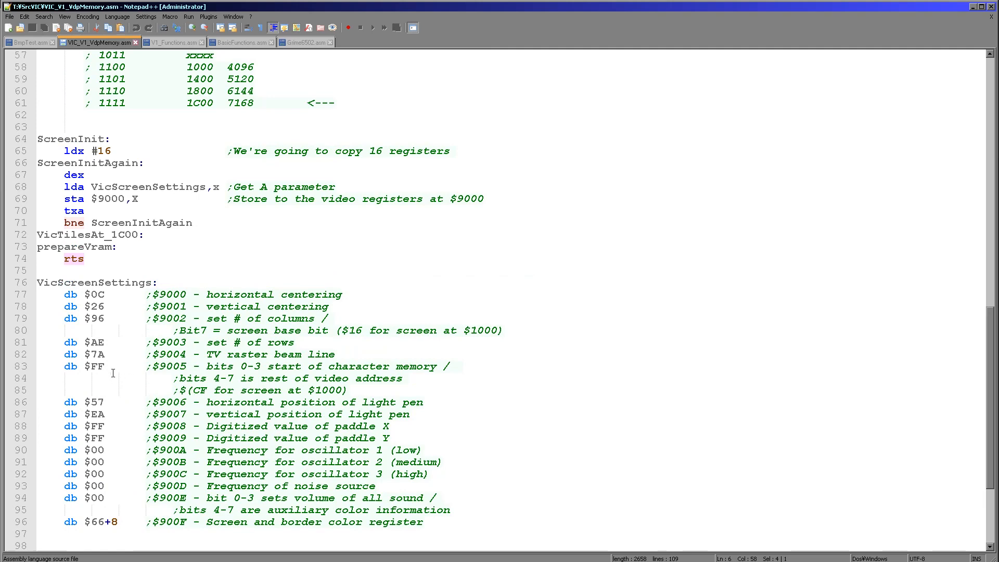
double_click(93, 367)
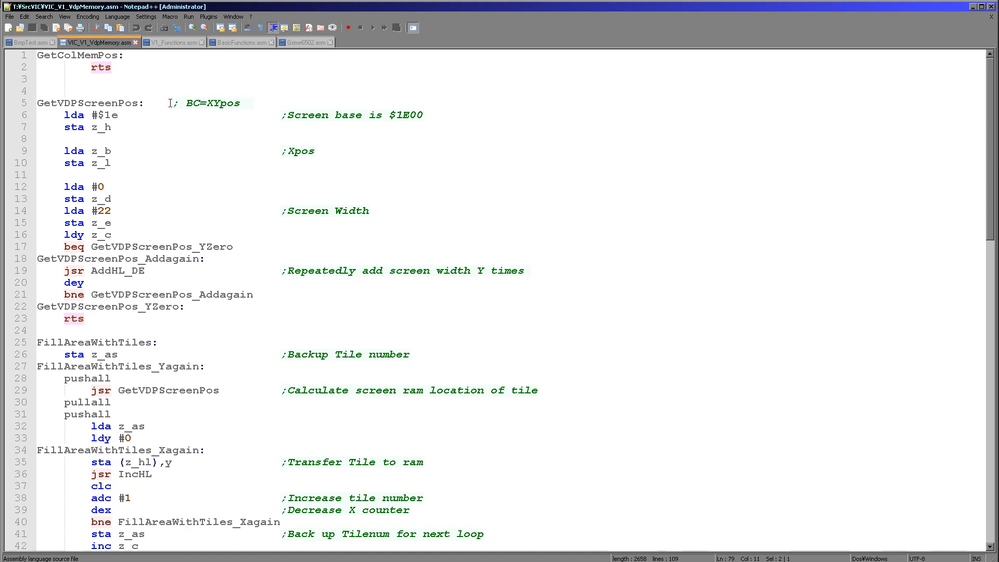
mouse_move(145, 140)
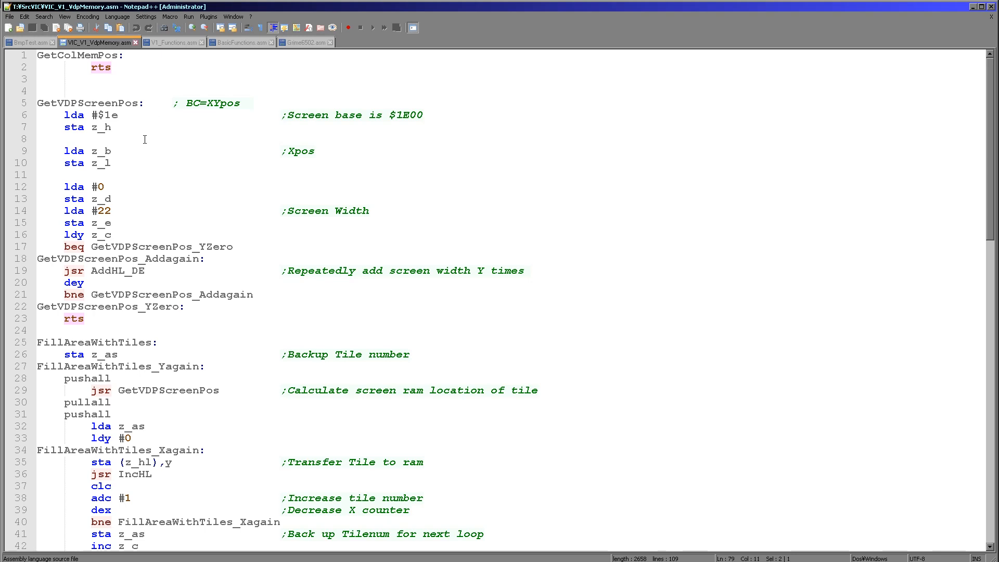
mouse_move(148, 247)
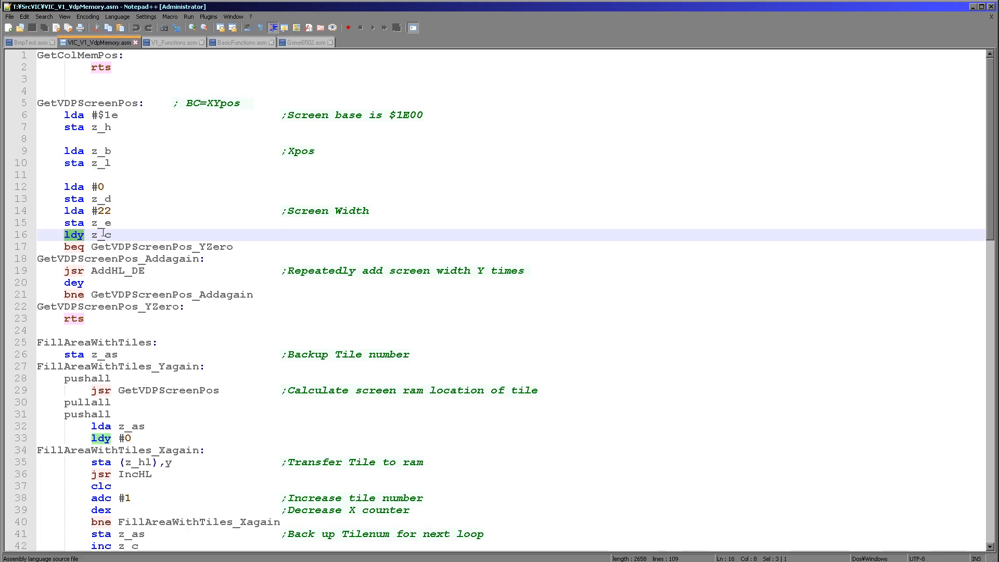
mouse_move(124, 283)
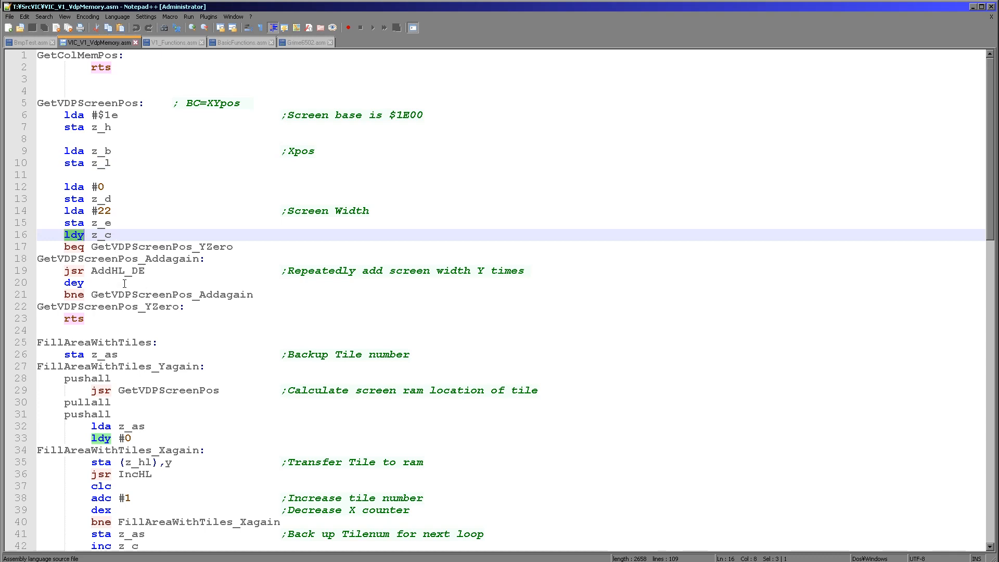
- Highlight AddHL_DE, then return to BmpTest.asm at the TileStart setup and FillAreaWithTiles call
double_click(117, 270)
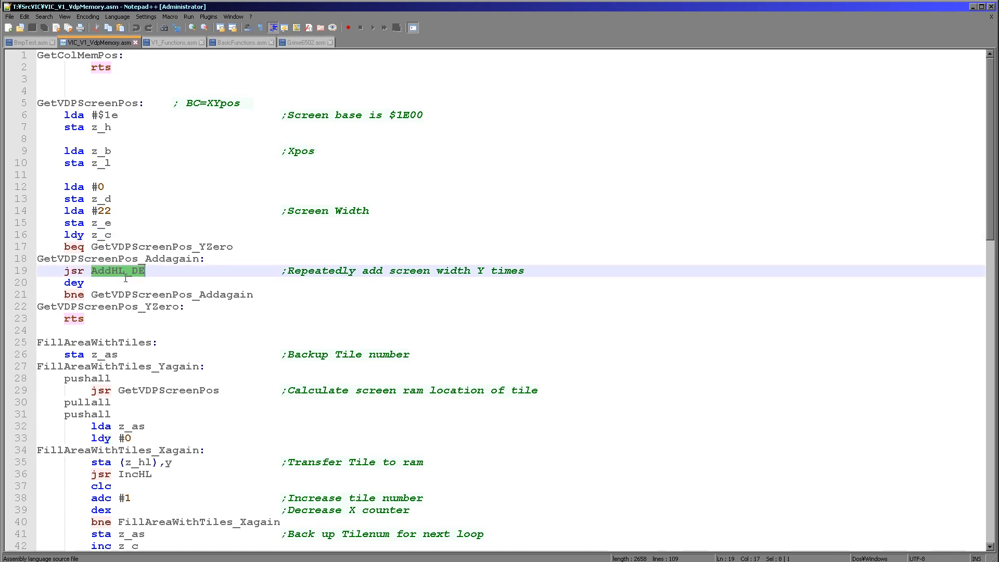
mouse_move(120, 279)
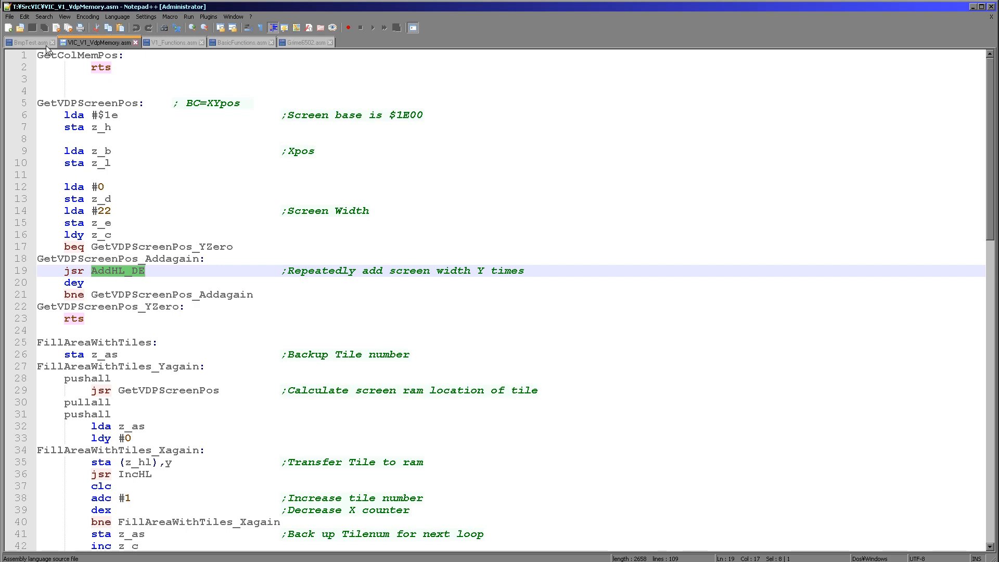
click(23, 43)
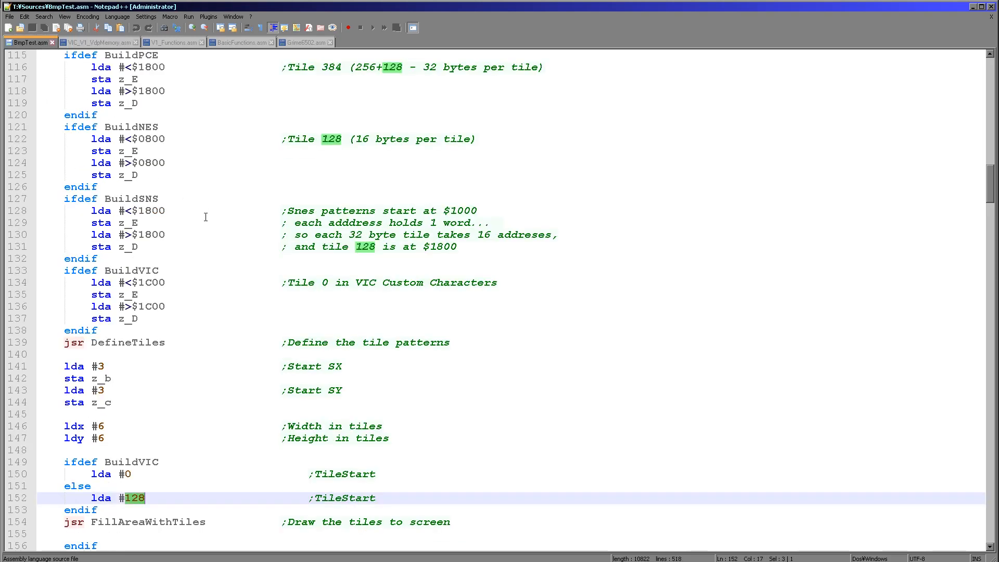
scroll(down, 3)
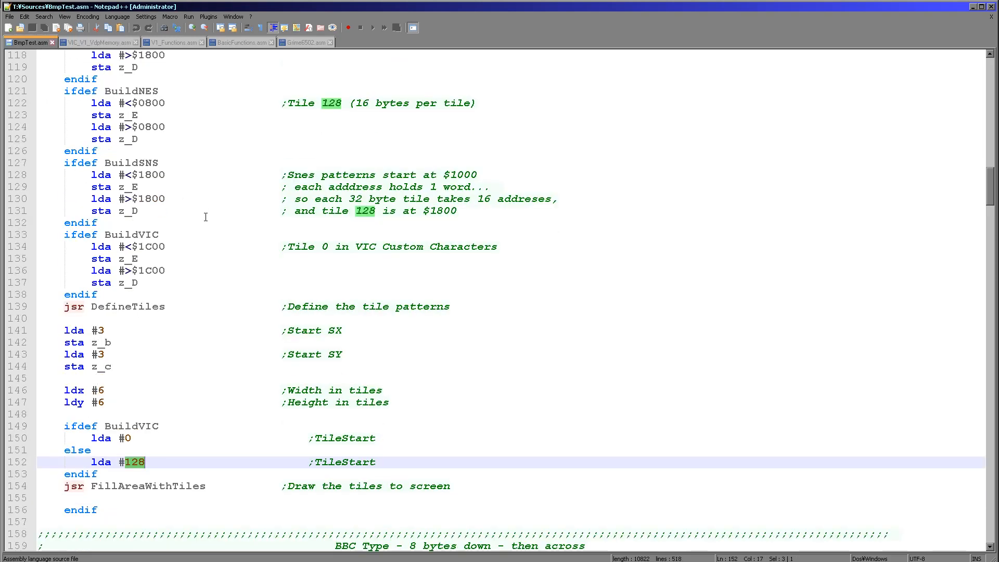